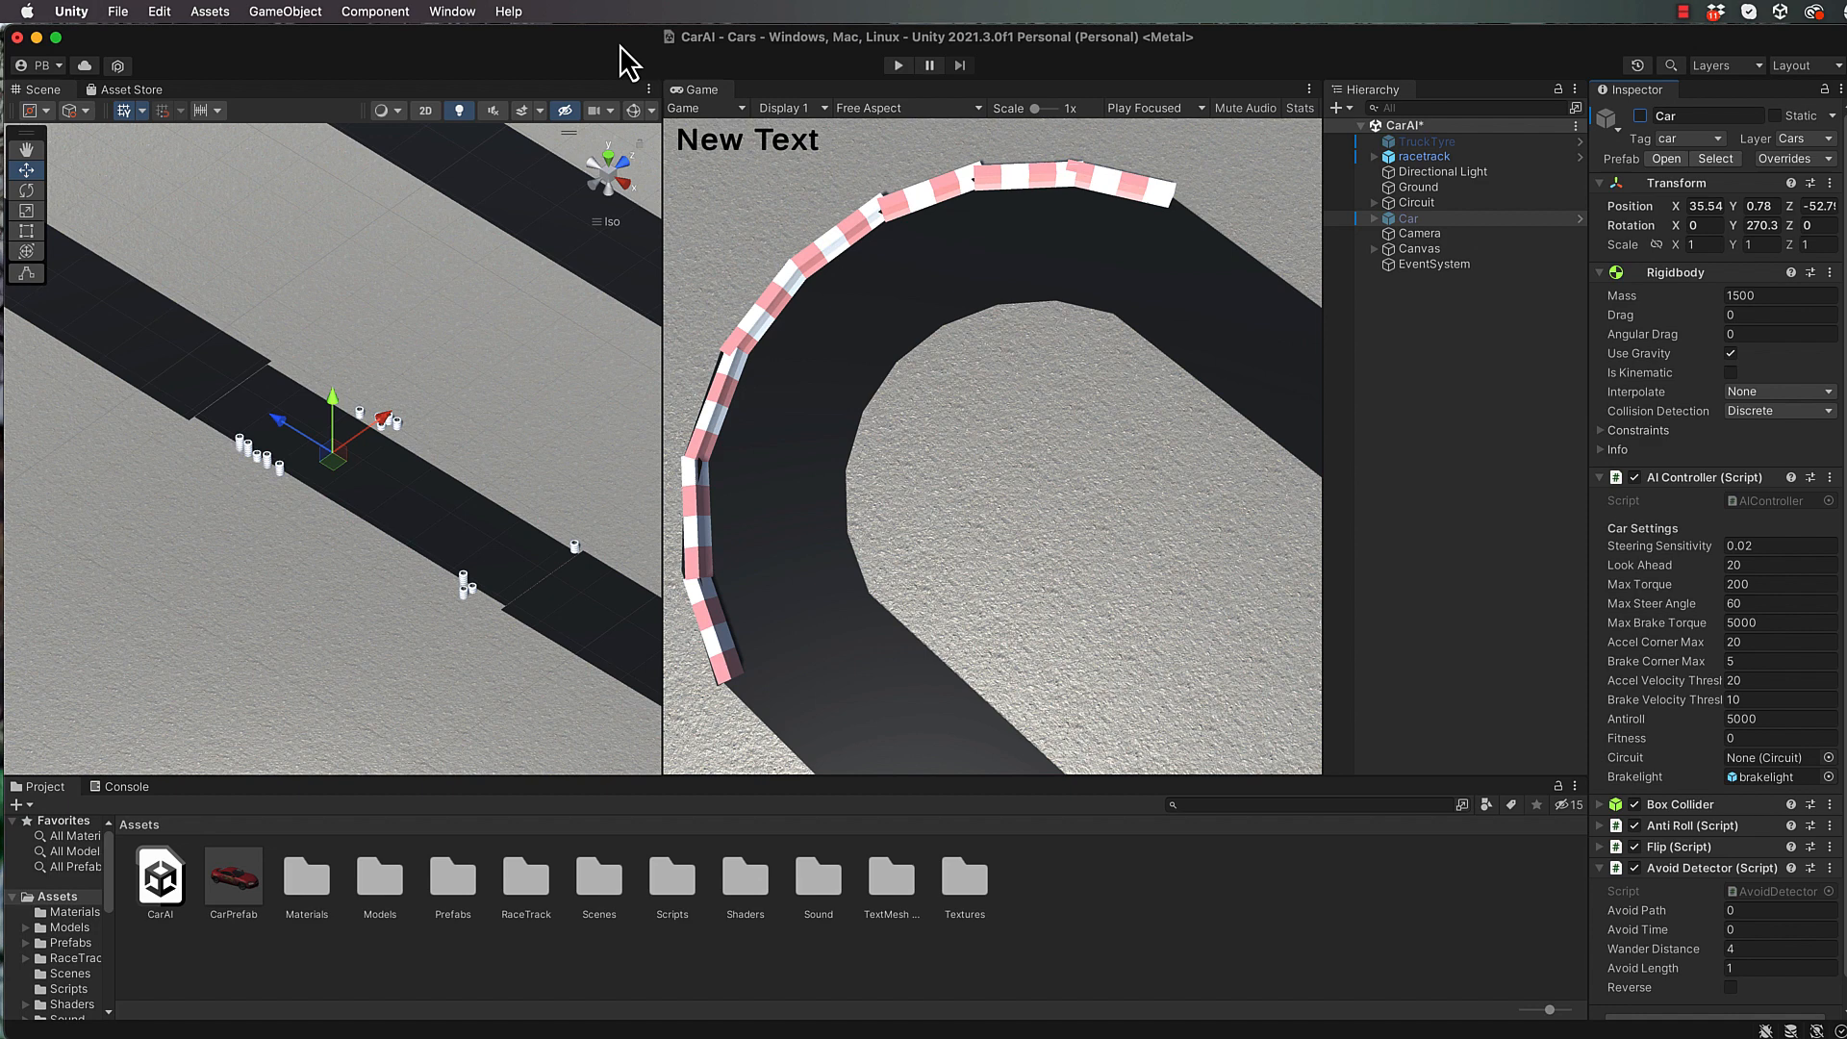
mouse_move(712, 64)
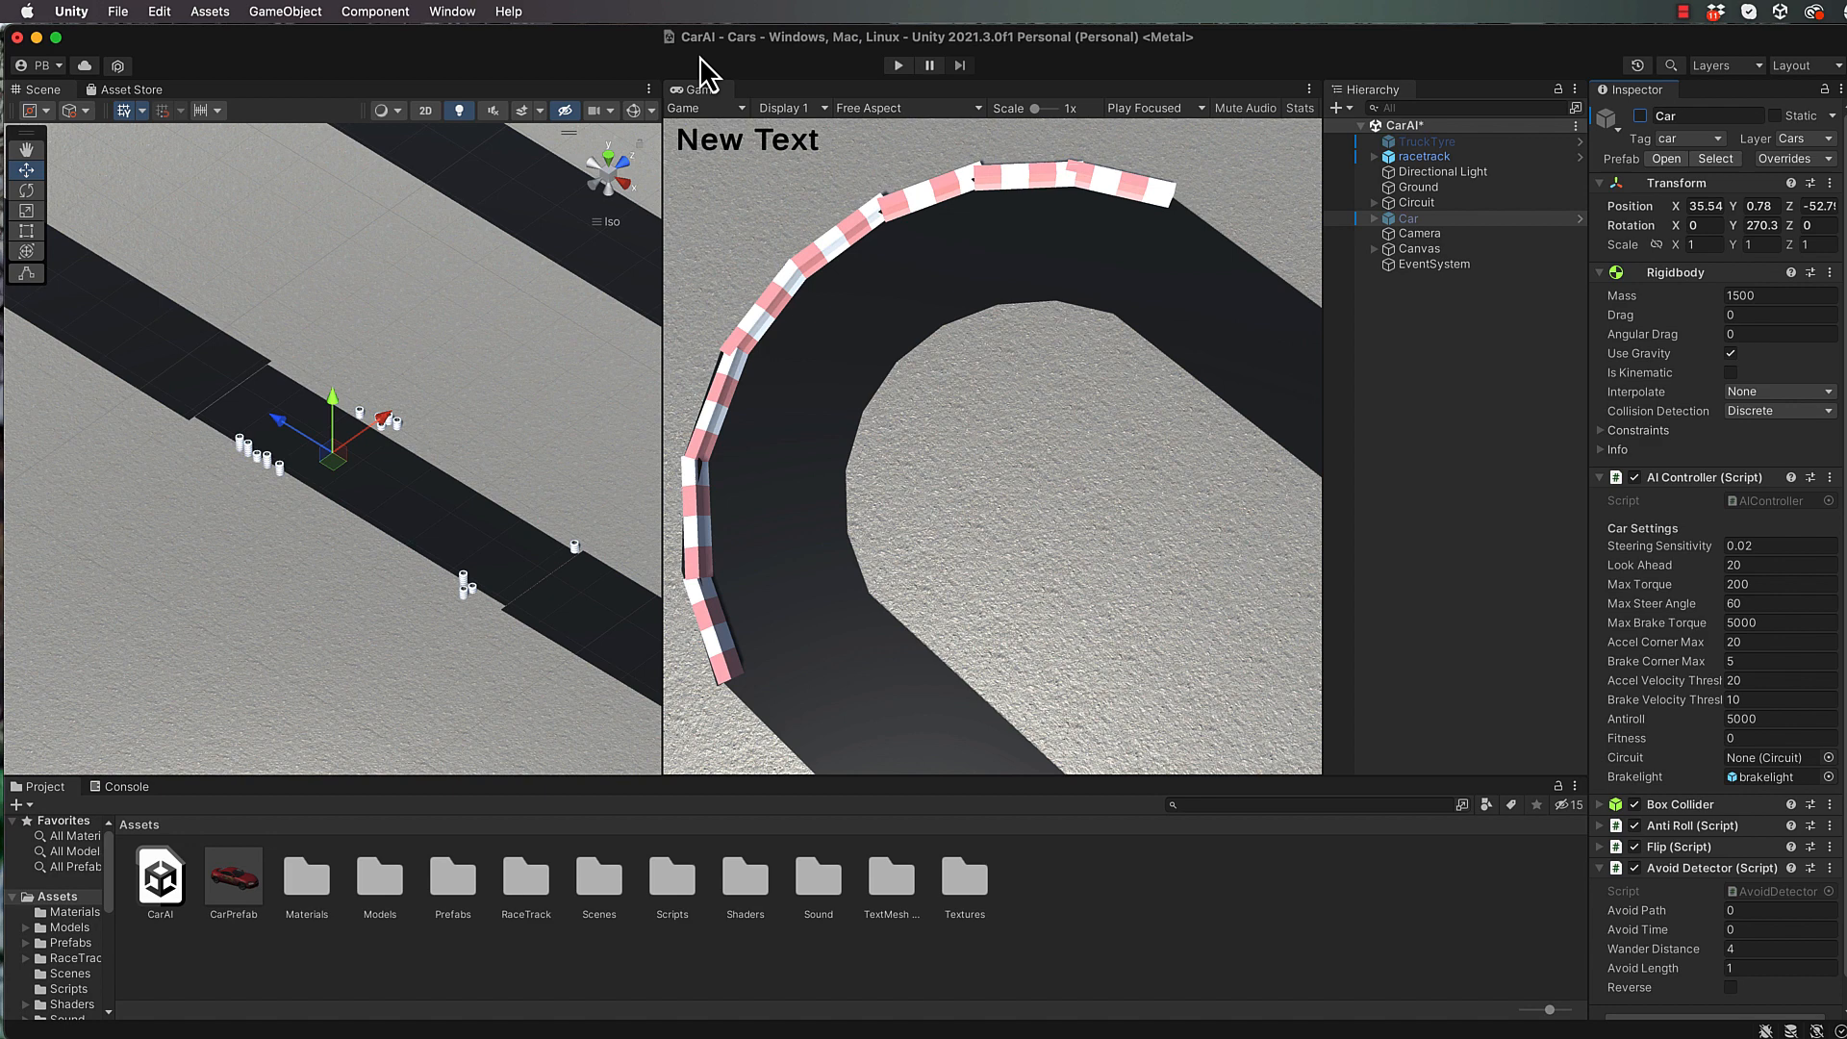
mouse_move(370, 358)
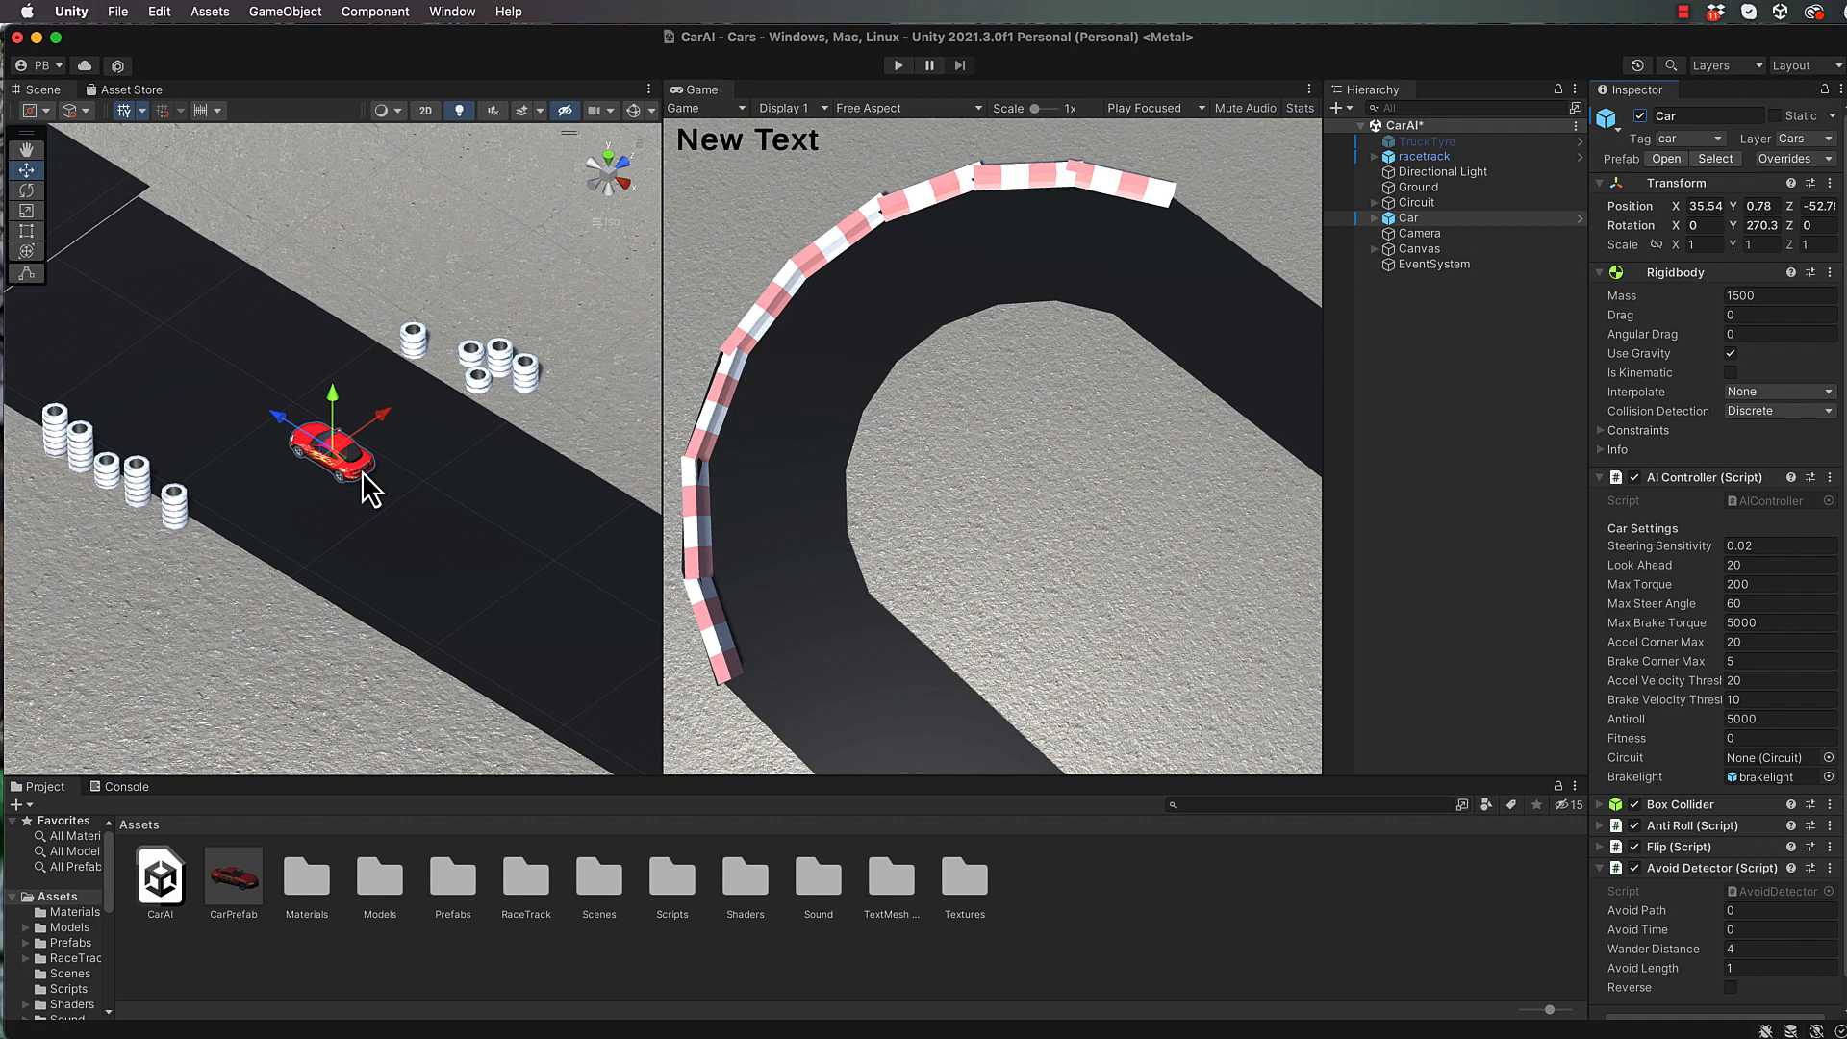
mouse_move(529, 293)
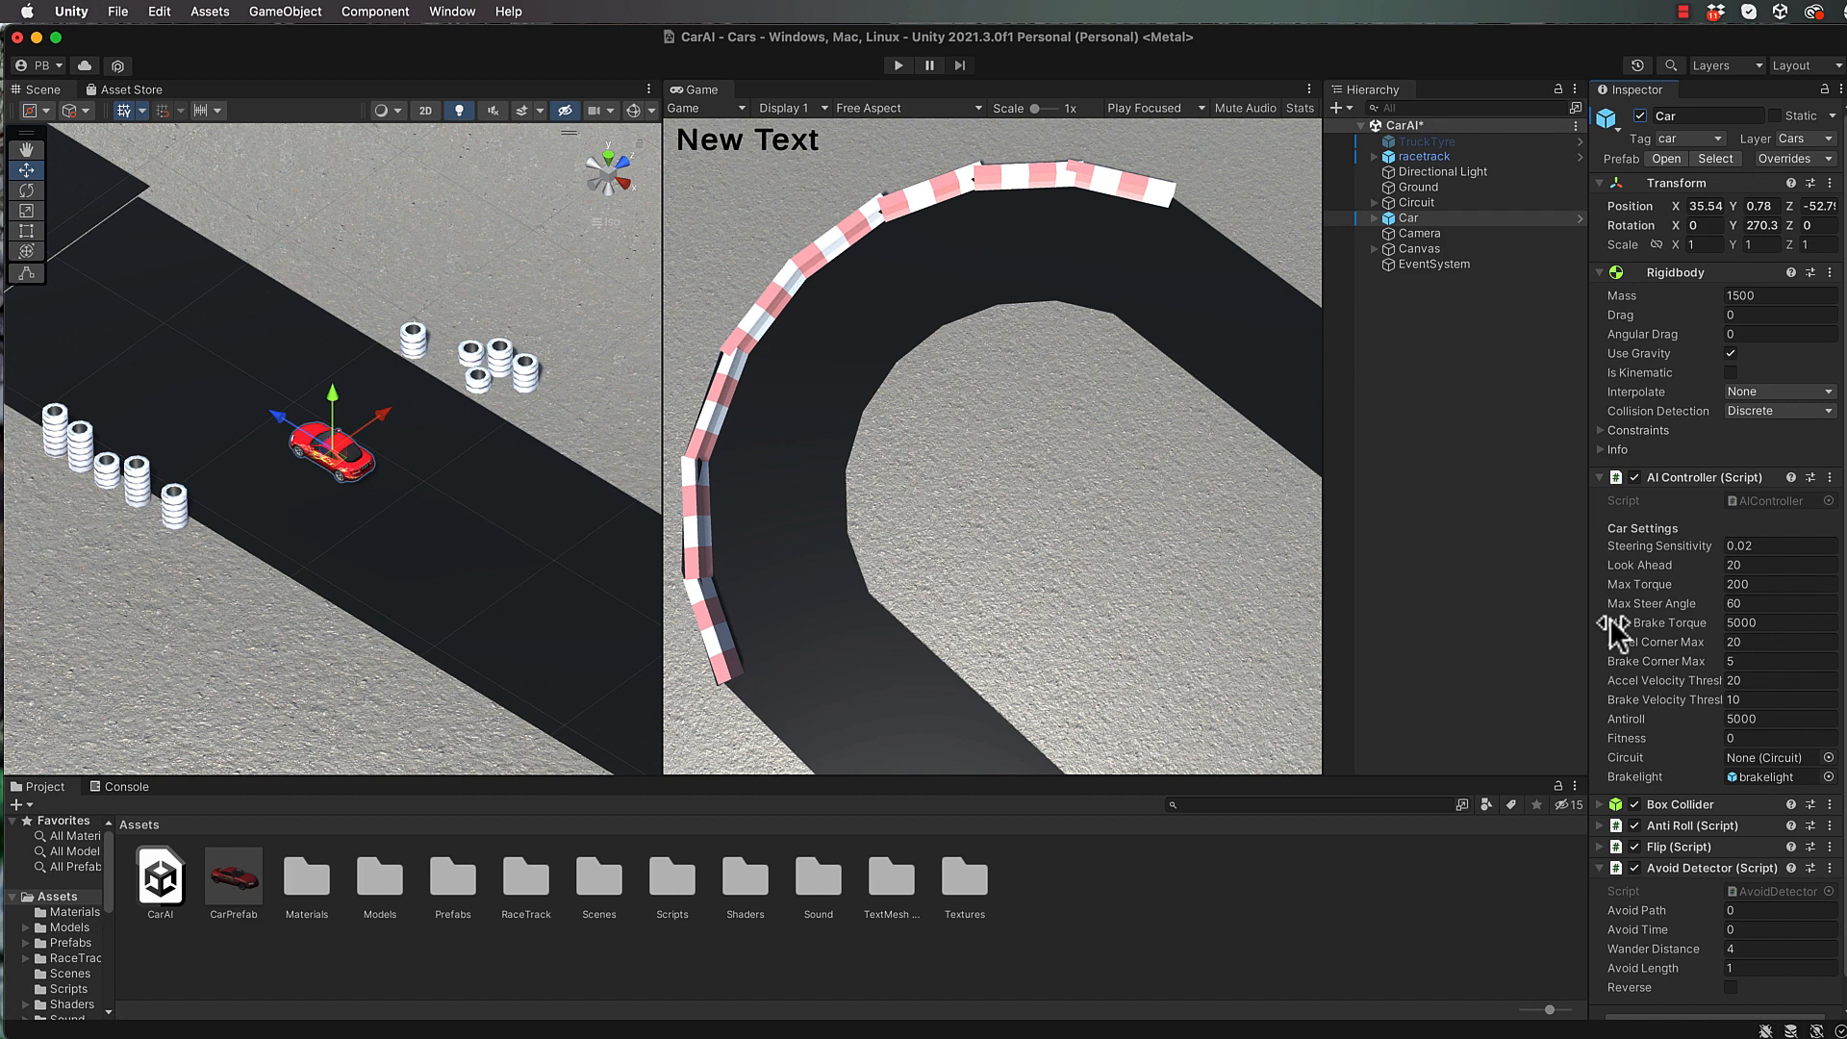
mouse_move(1620, 585)
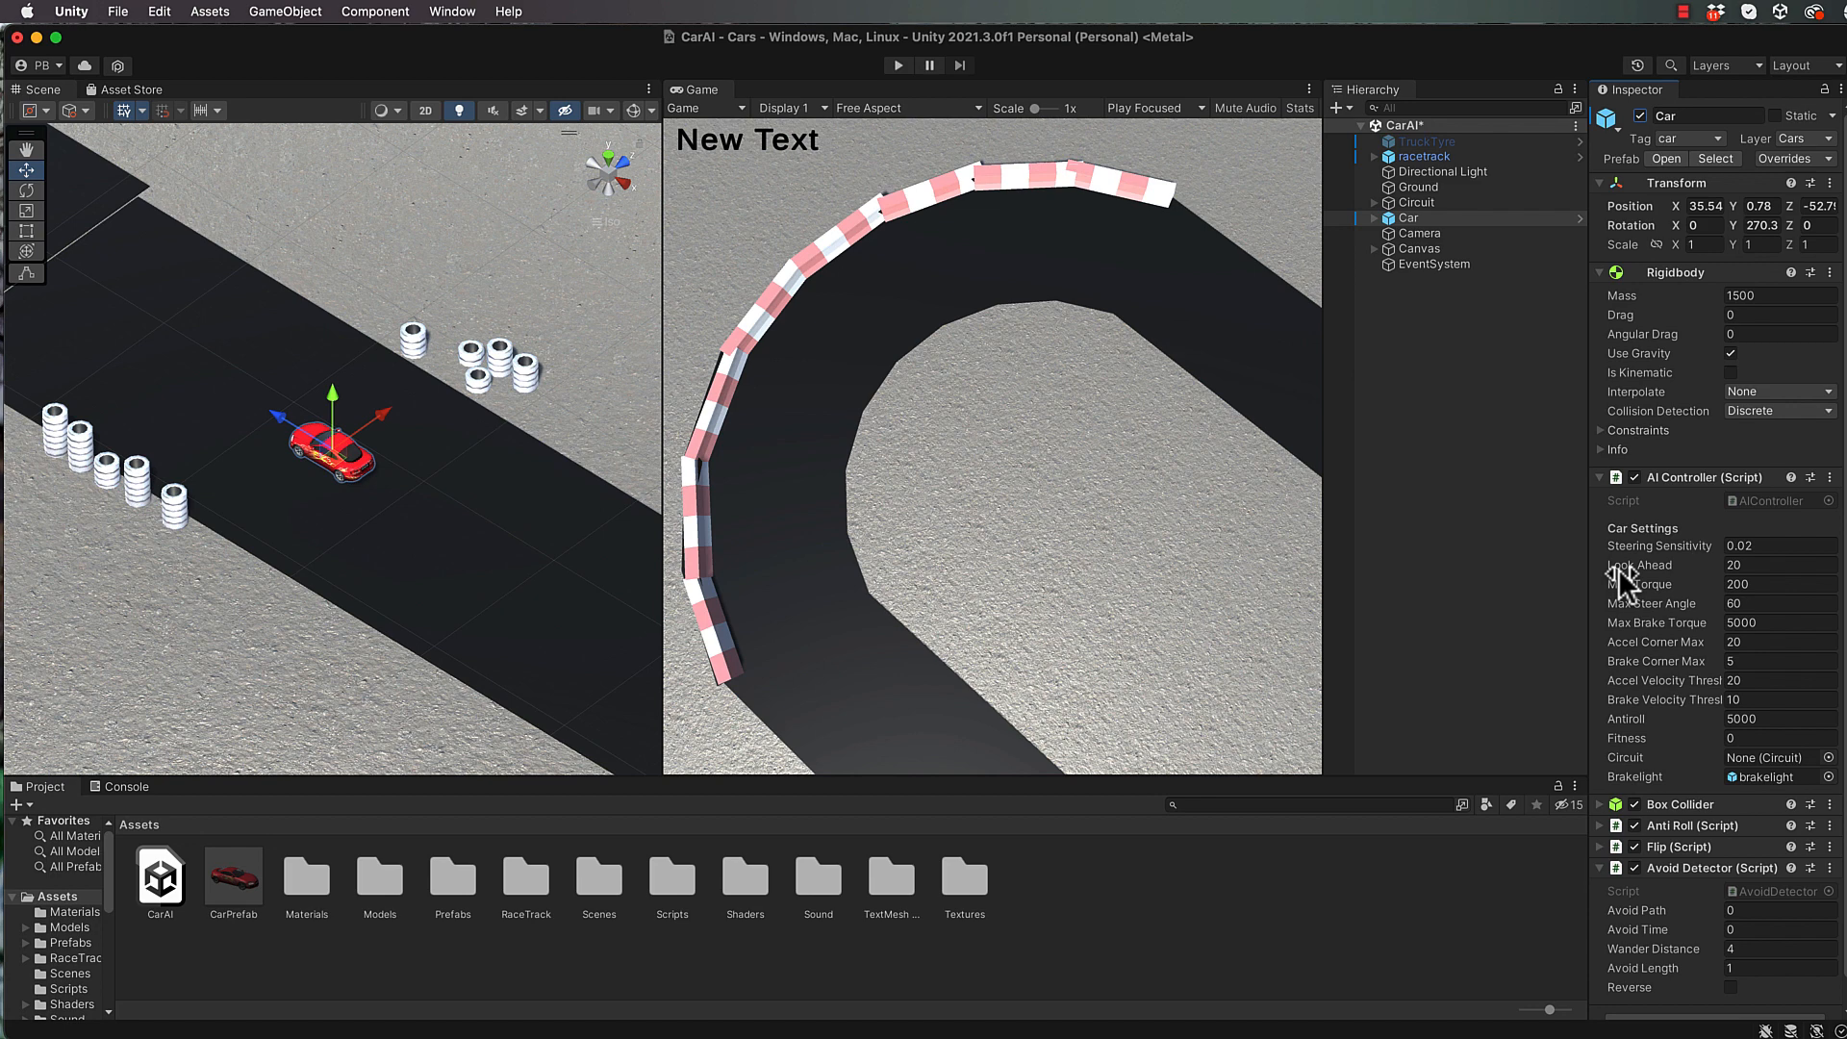
mouse_move(1659, 582)
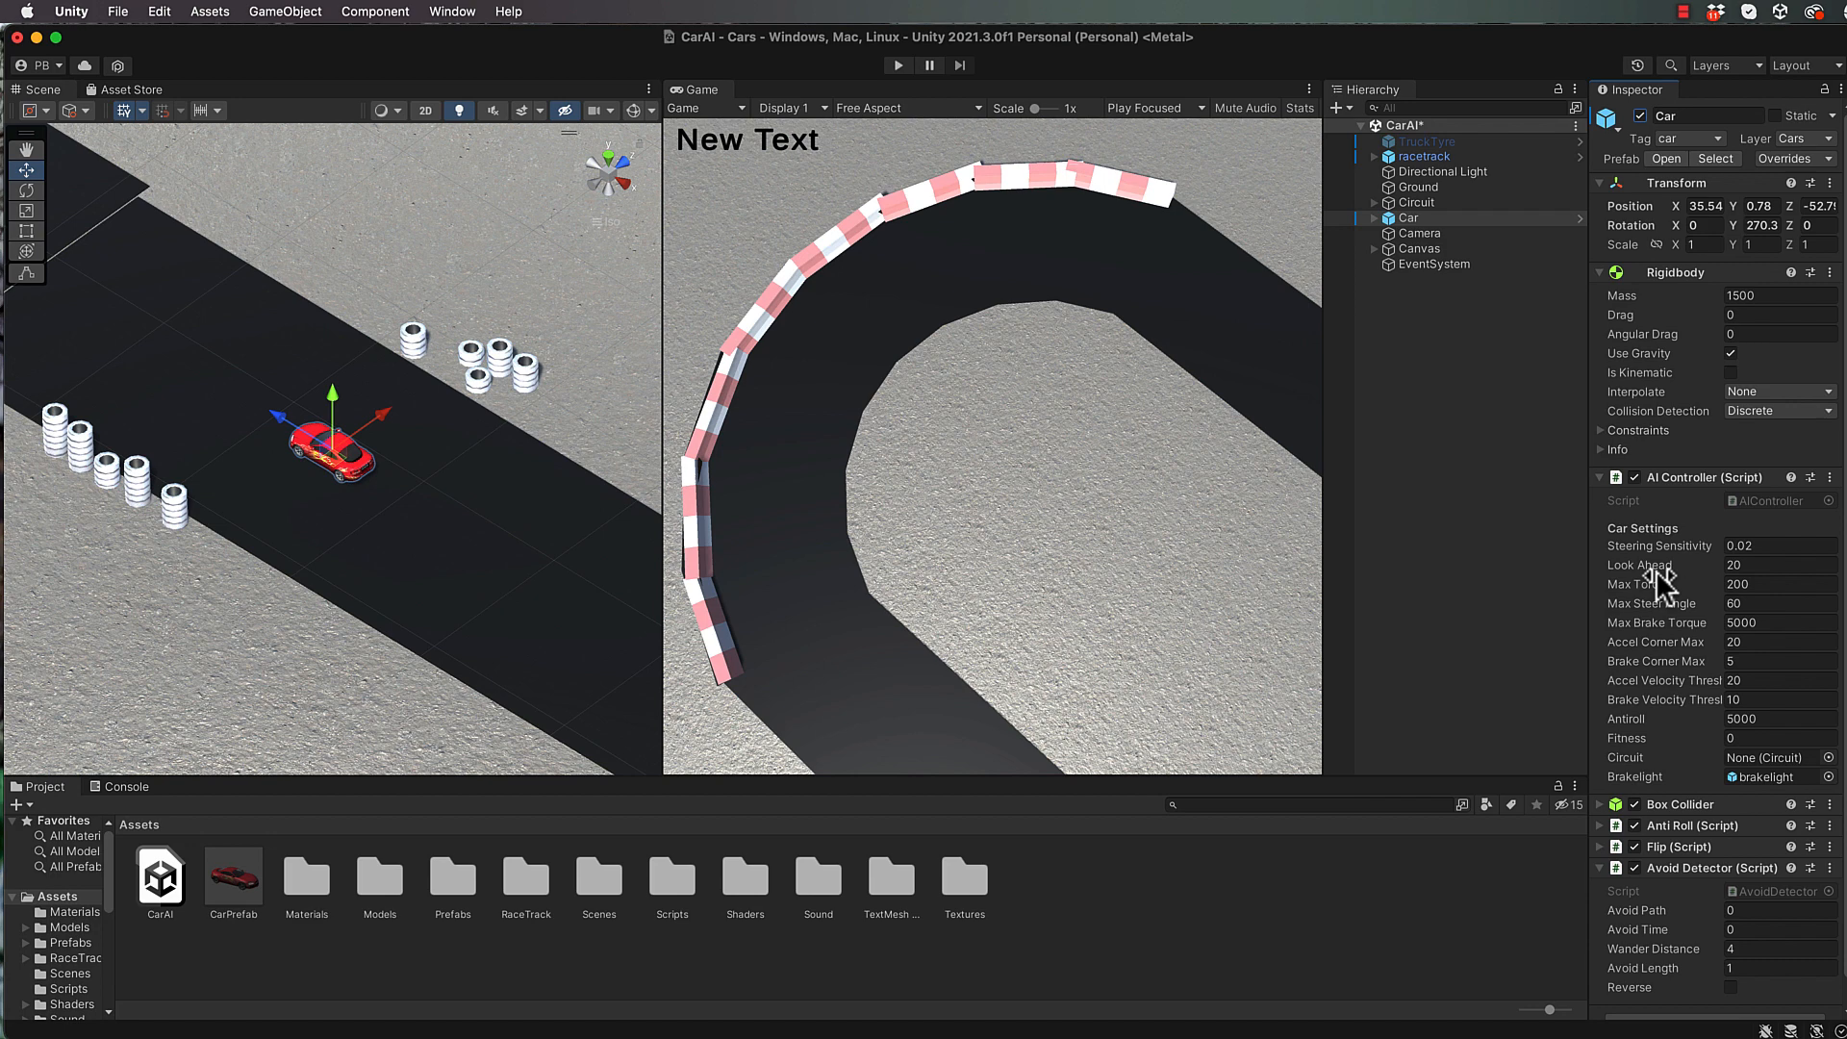
mouse_move(1631, 558)
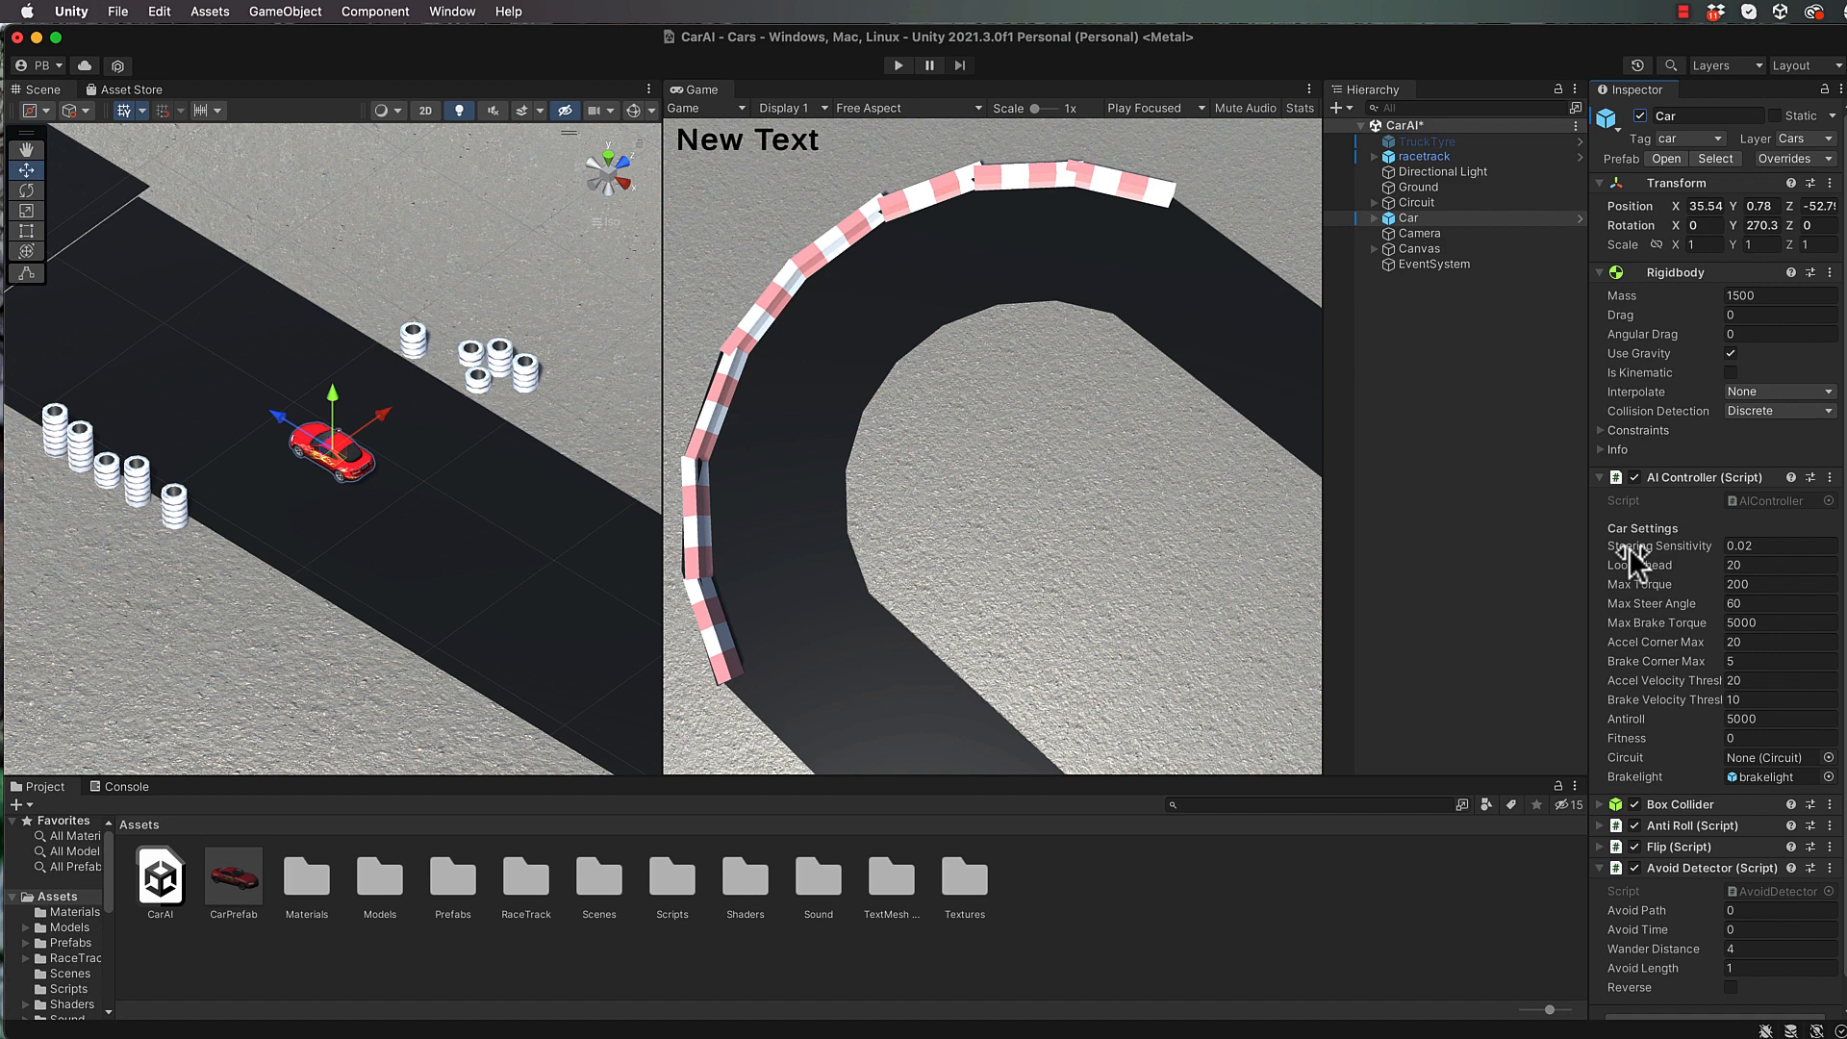
mouse_move(1666, 751)
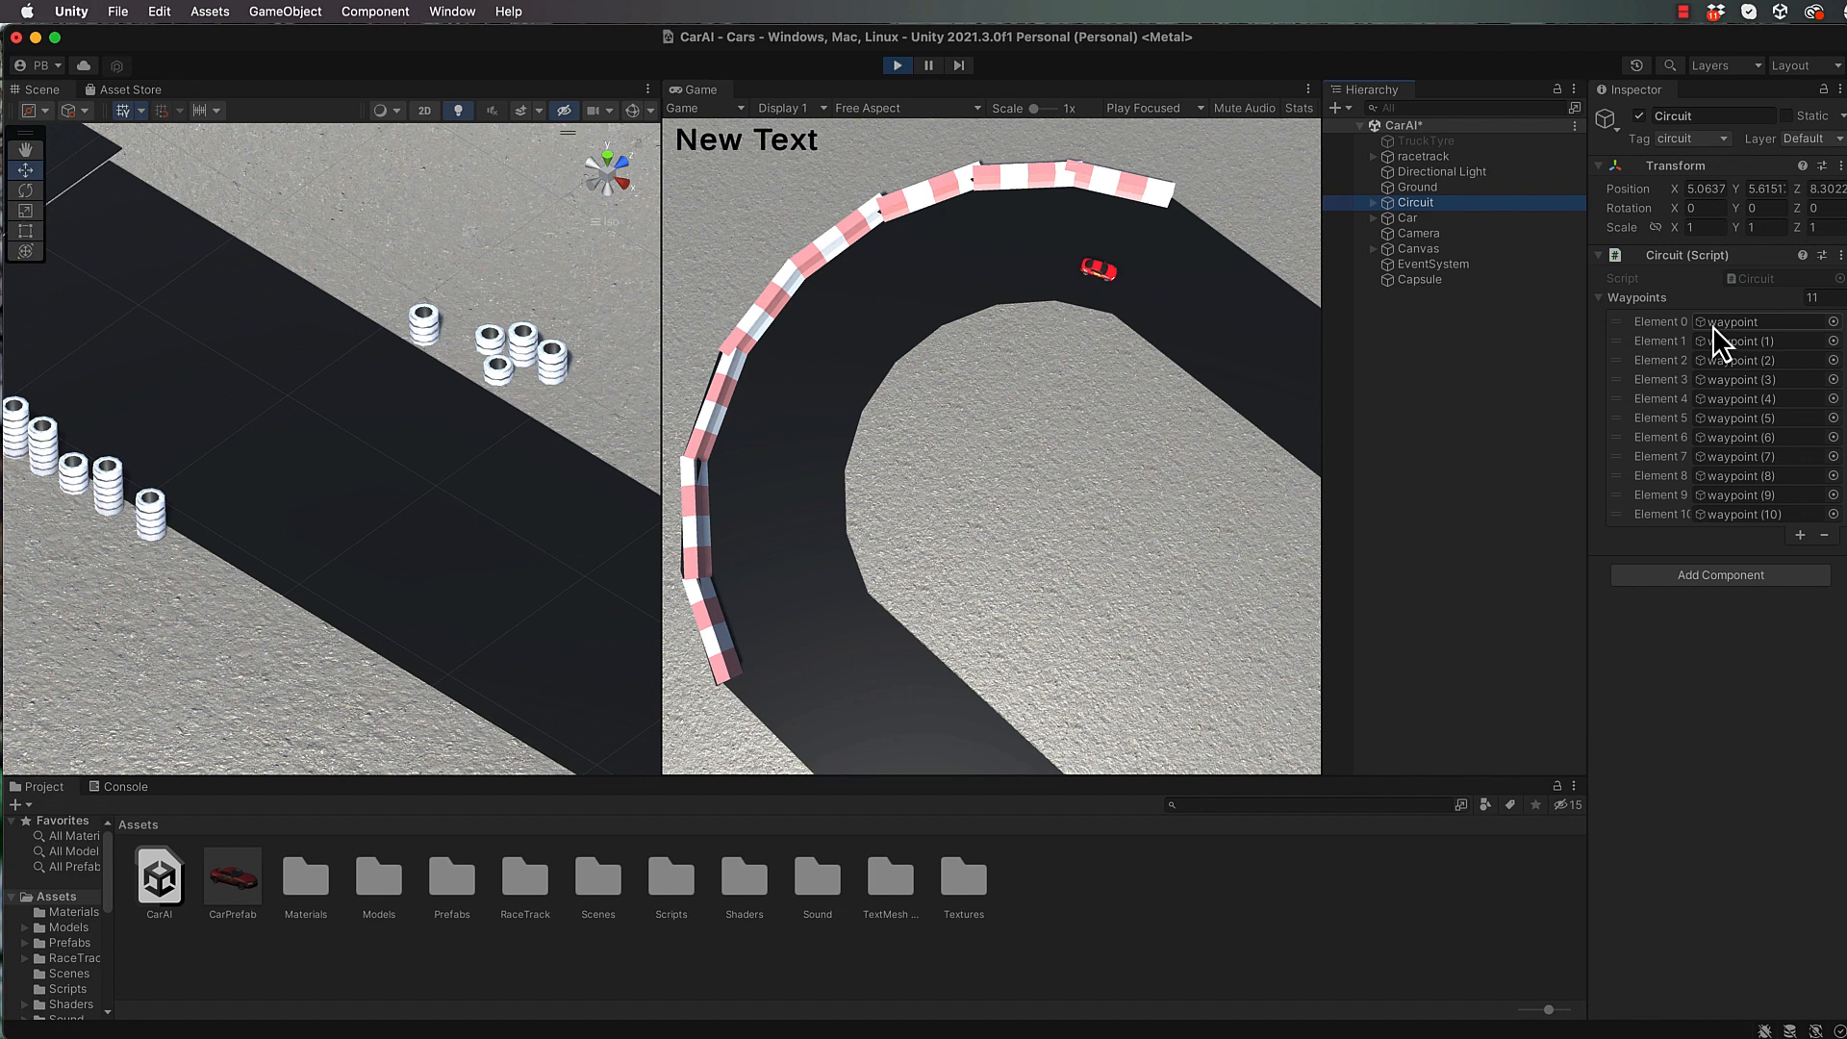
While the scene plays, ping the Circuit's first waypoint object, Element 0
click(1436, 217)
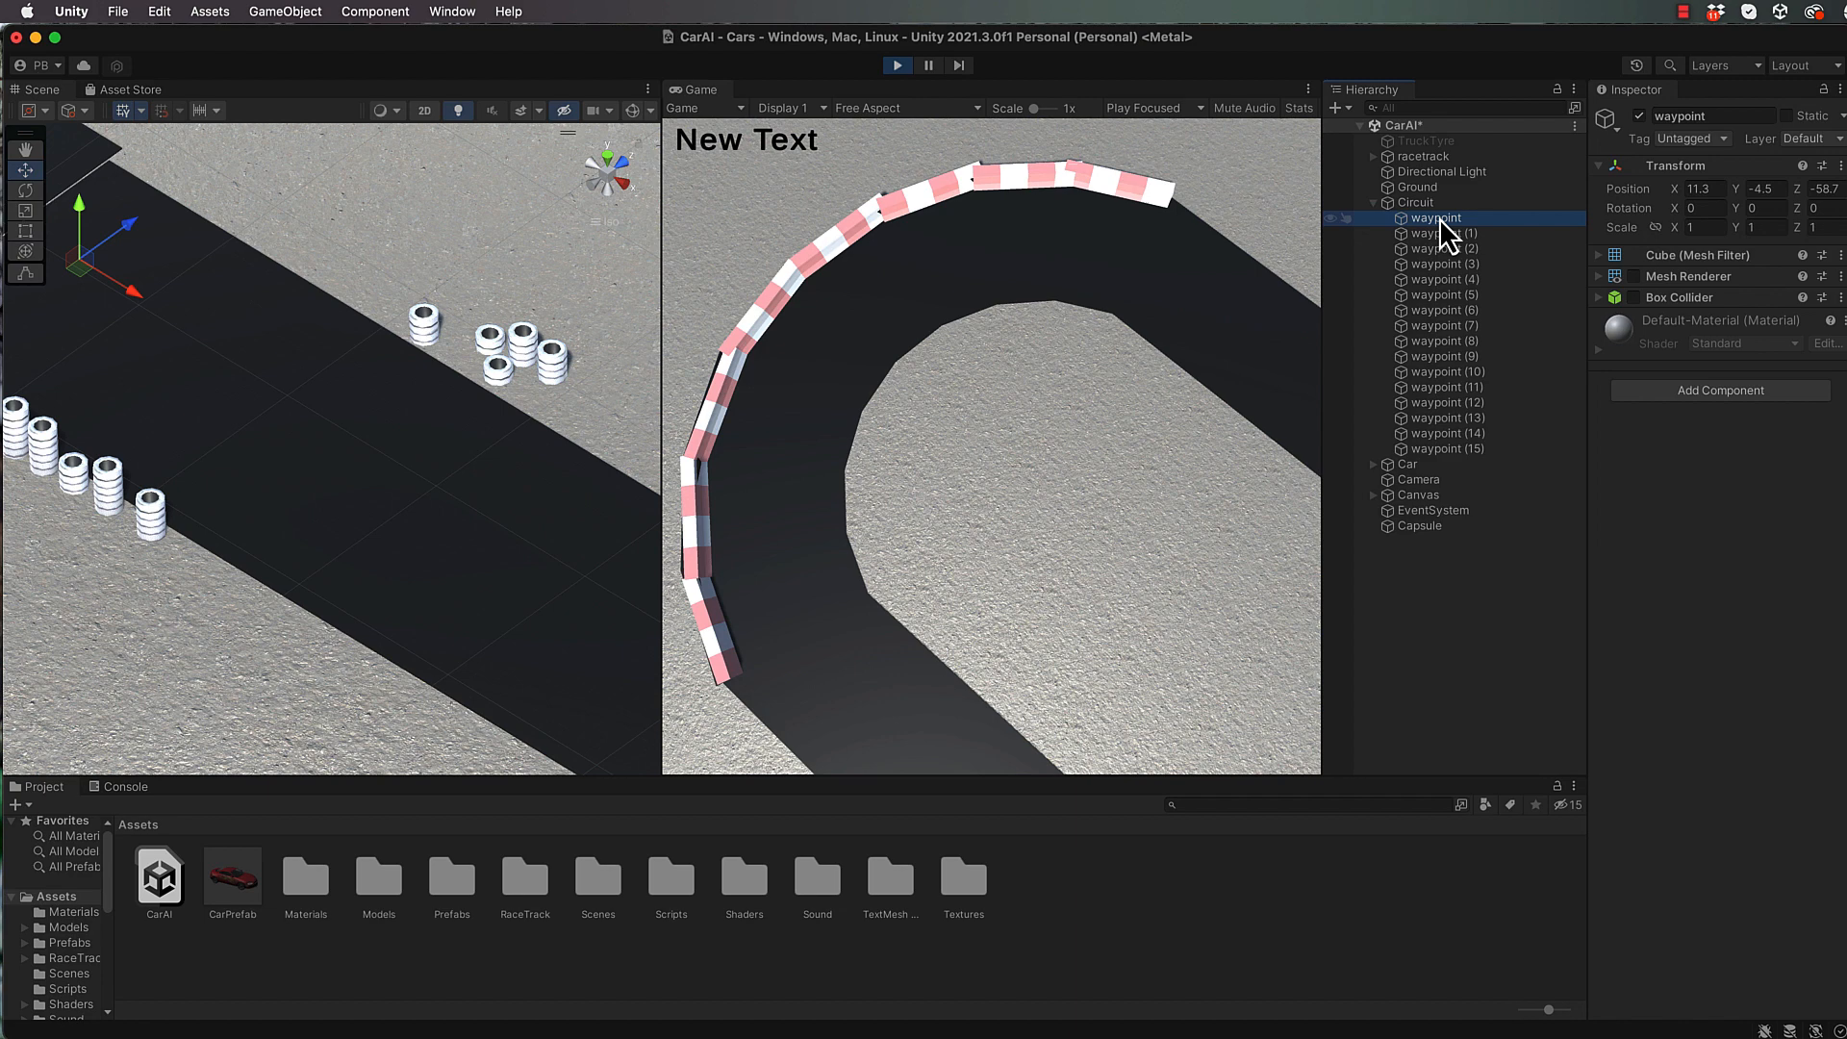
mouse_move(1447, 458)
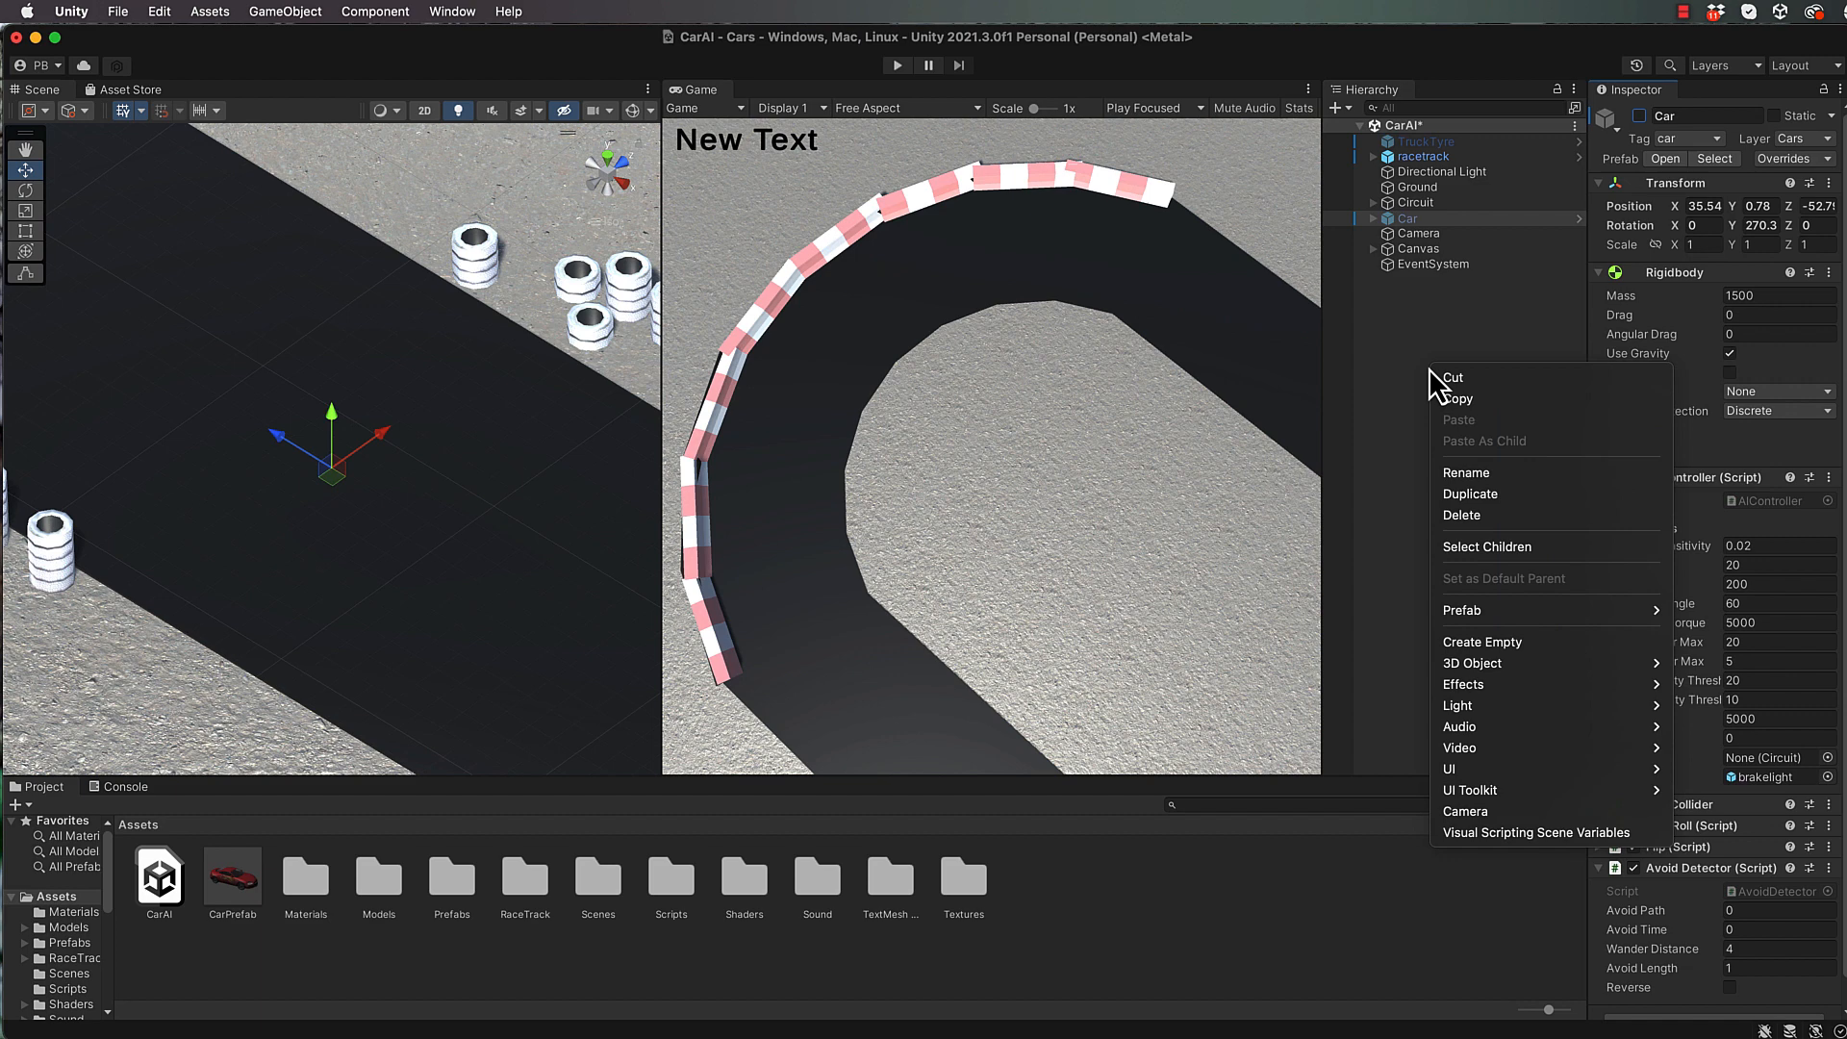
Create an empty GameObject in the Hierarchy and name it CarManager
click(1483, 641)
text(CarManager)
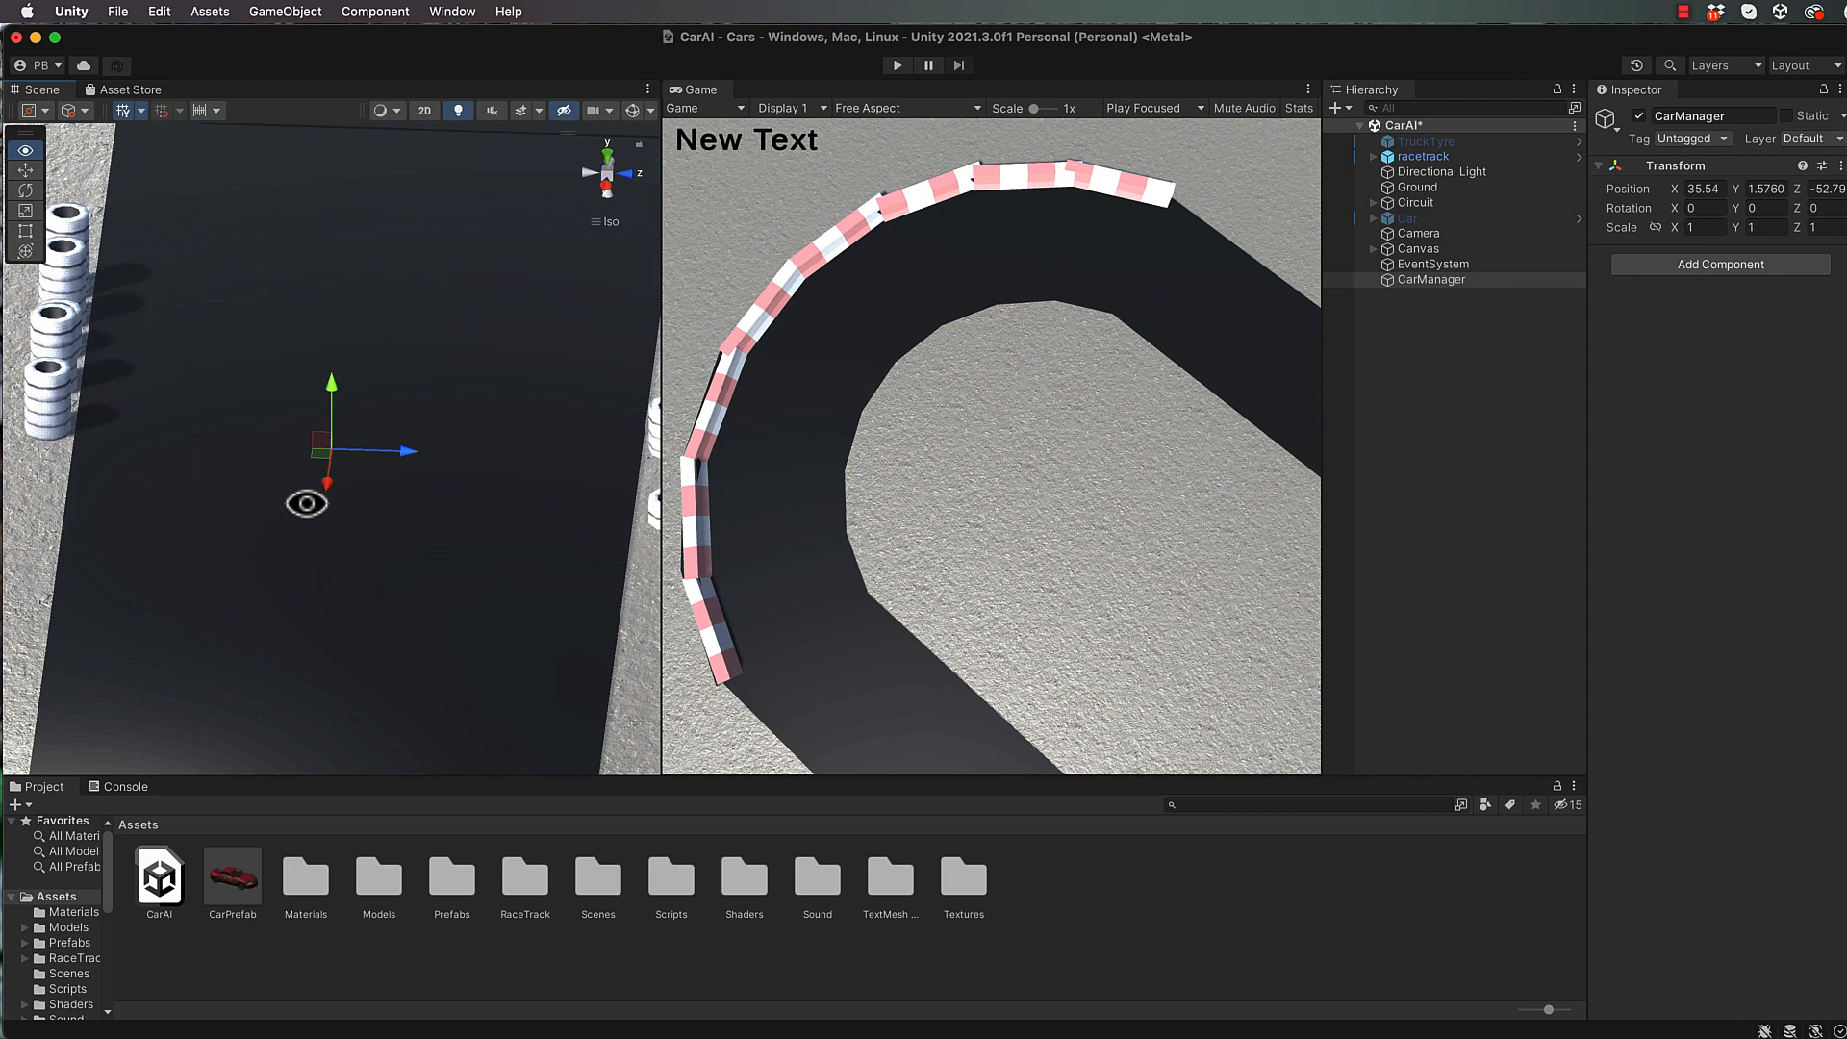
Set CarManager's Transform Rotation Y to -90
click(1407, 217)
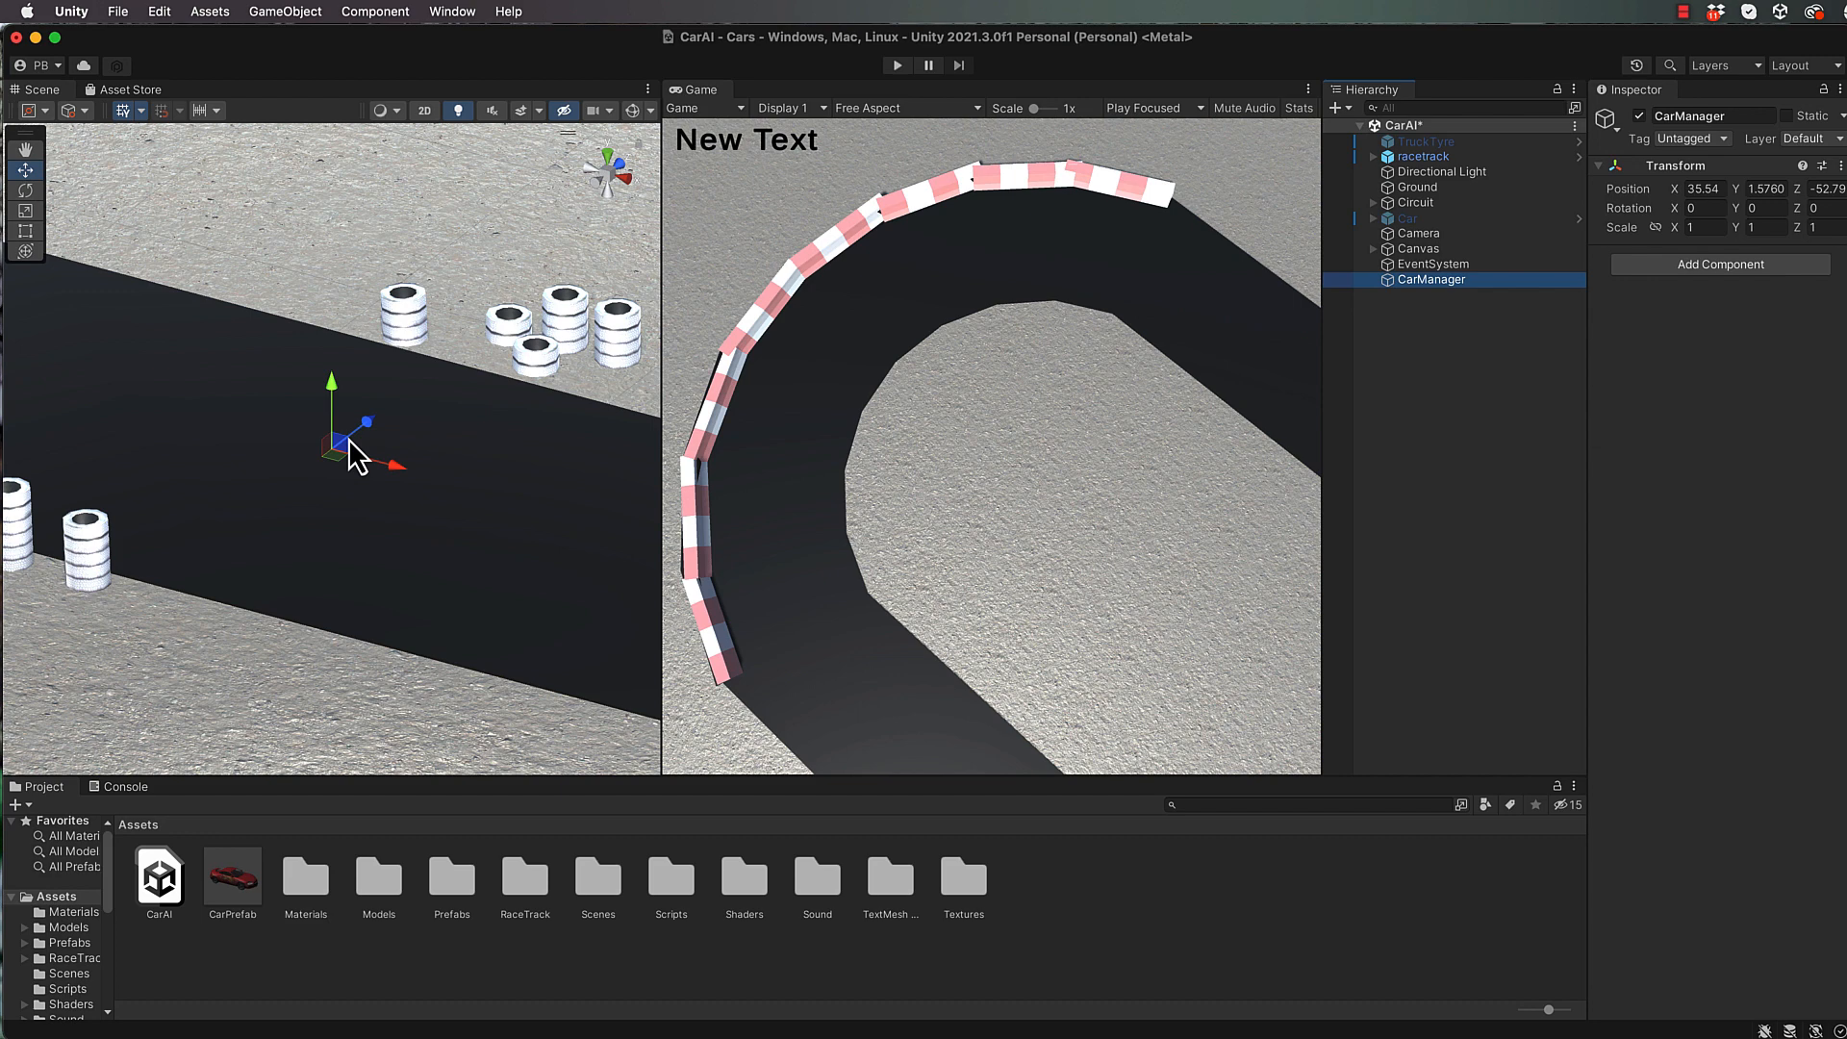
mouse_move(458, 447)
text(-90)
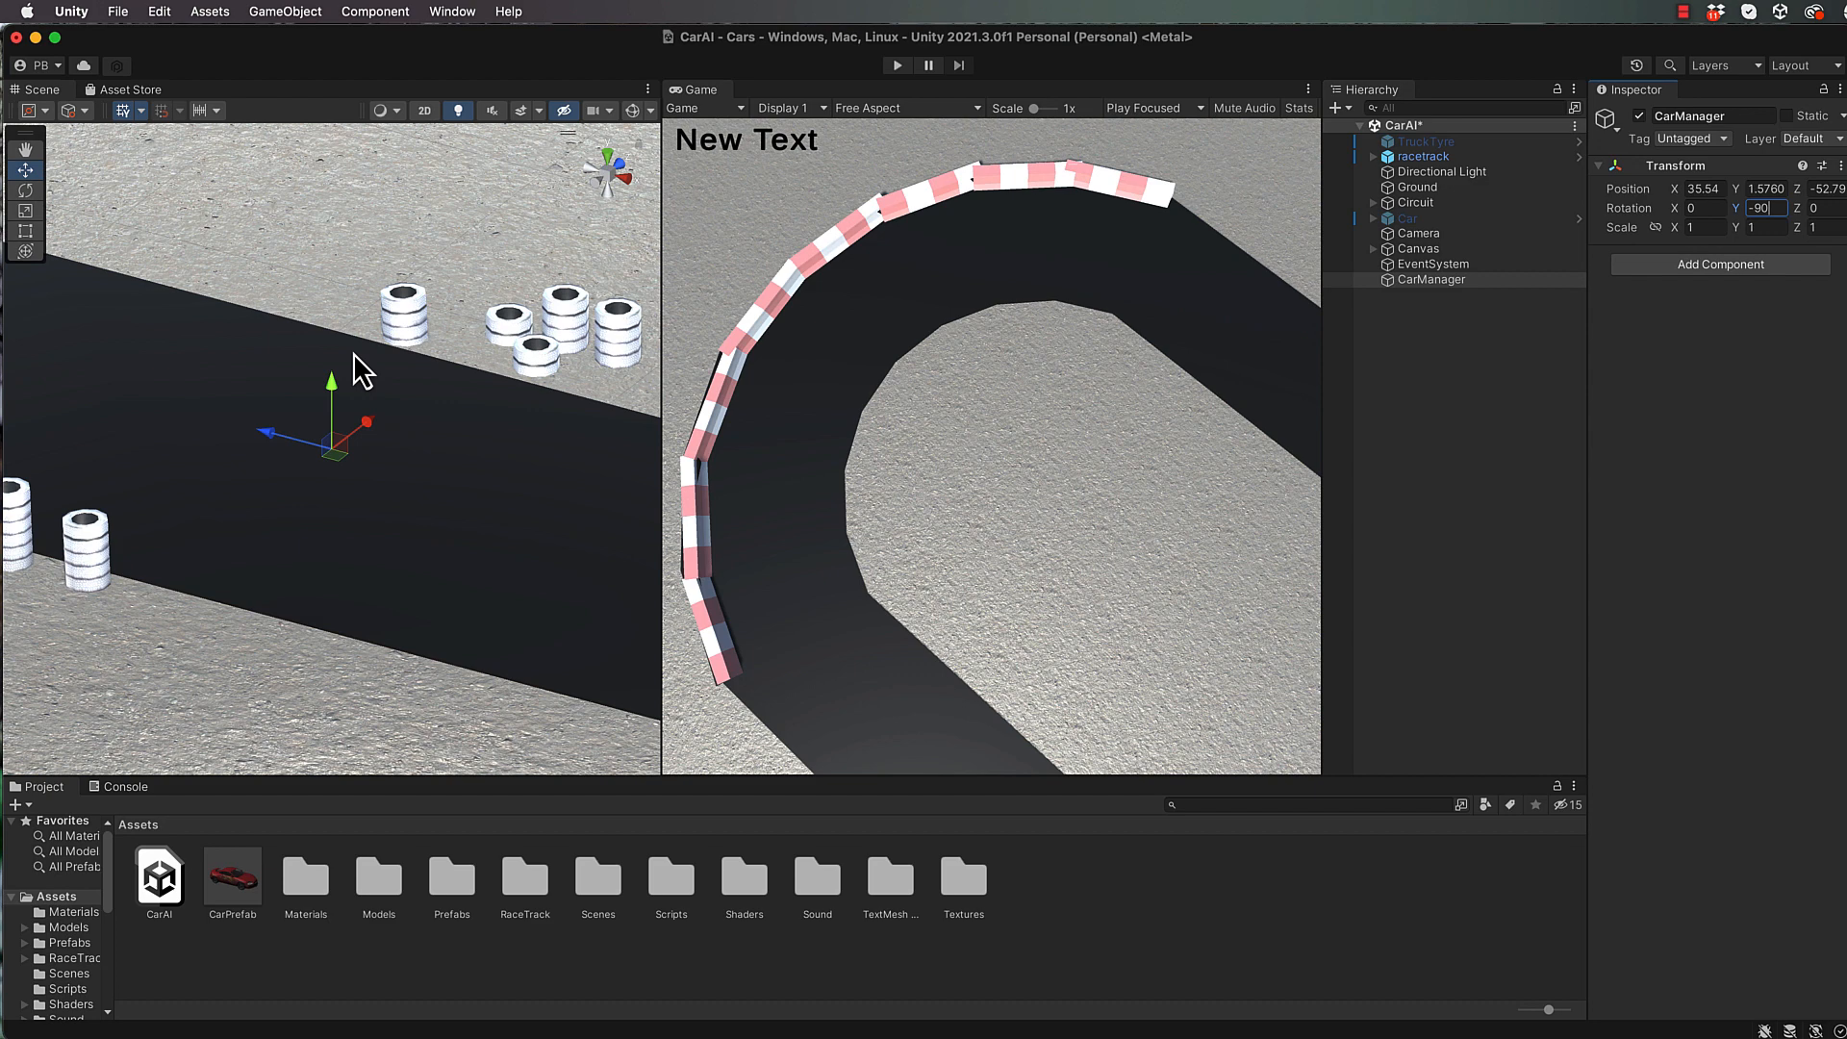
click(1424, 395)
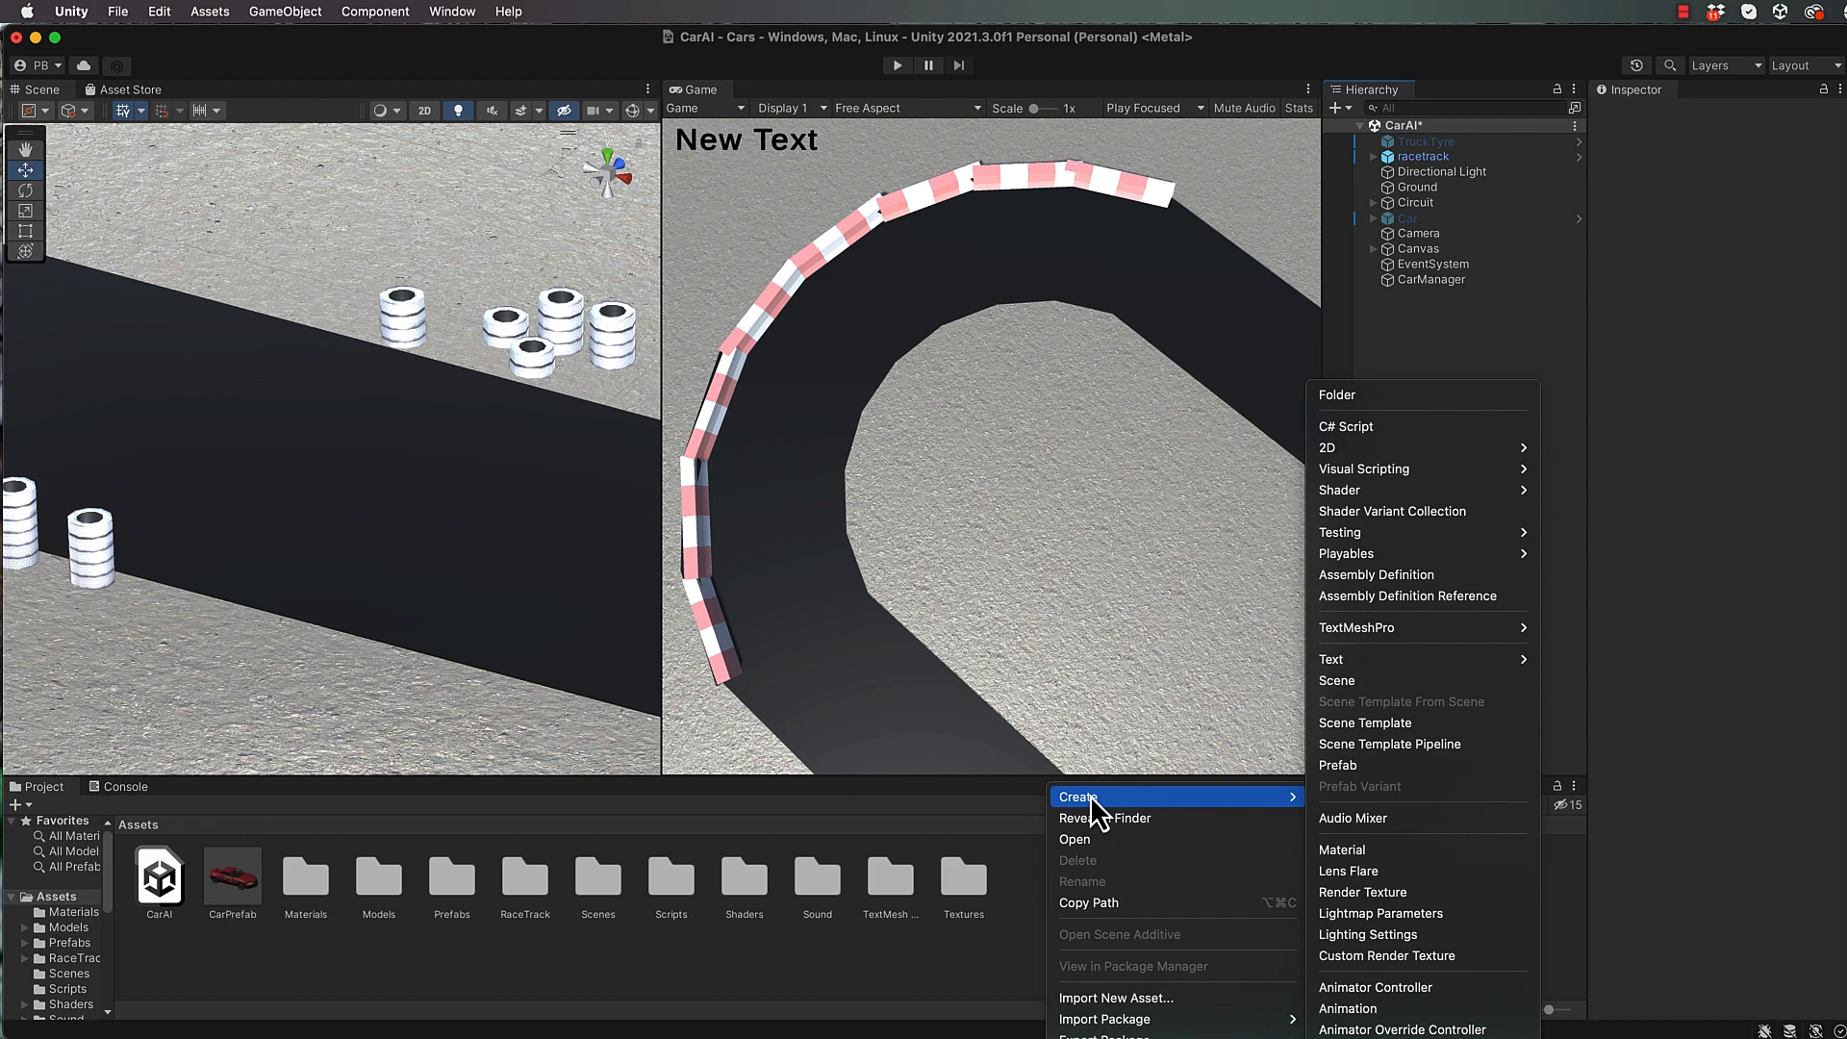
Create a new C# script named SpawnCars in the Assets folder
click(1344, 426)
text(SpawnCars)
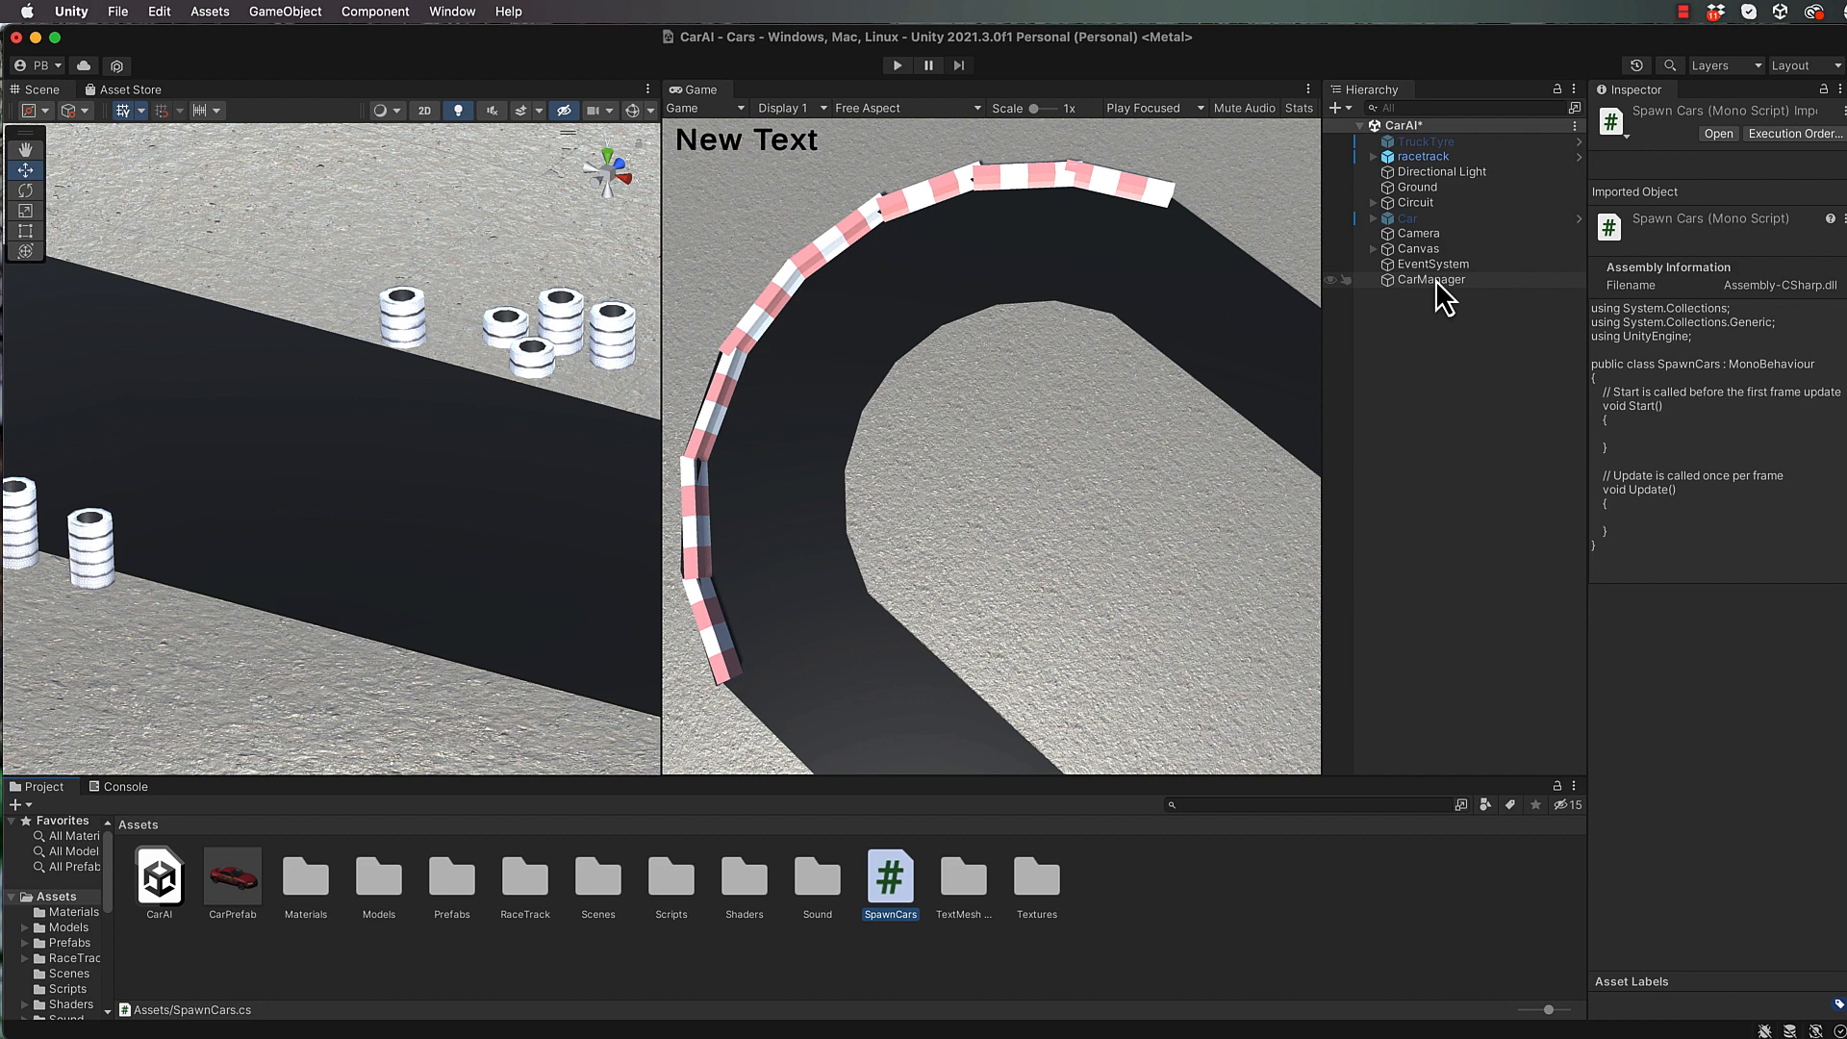
Open the SpawnCars script in Visual Studio
double_click(890, 877)
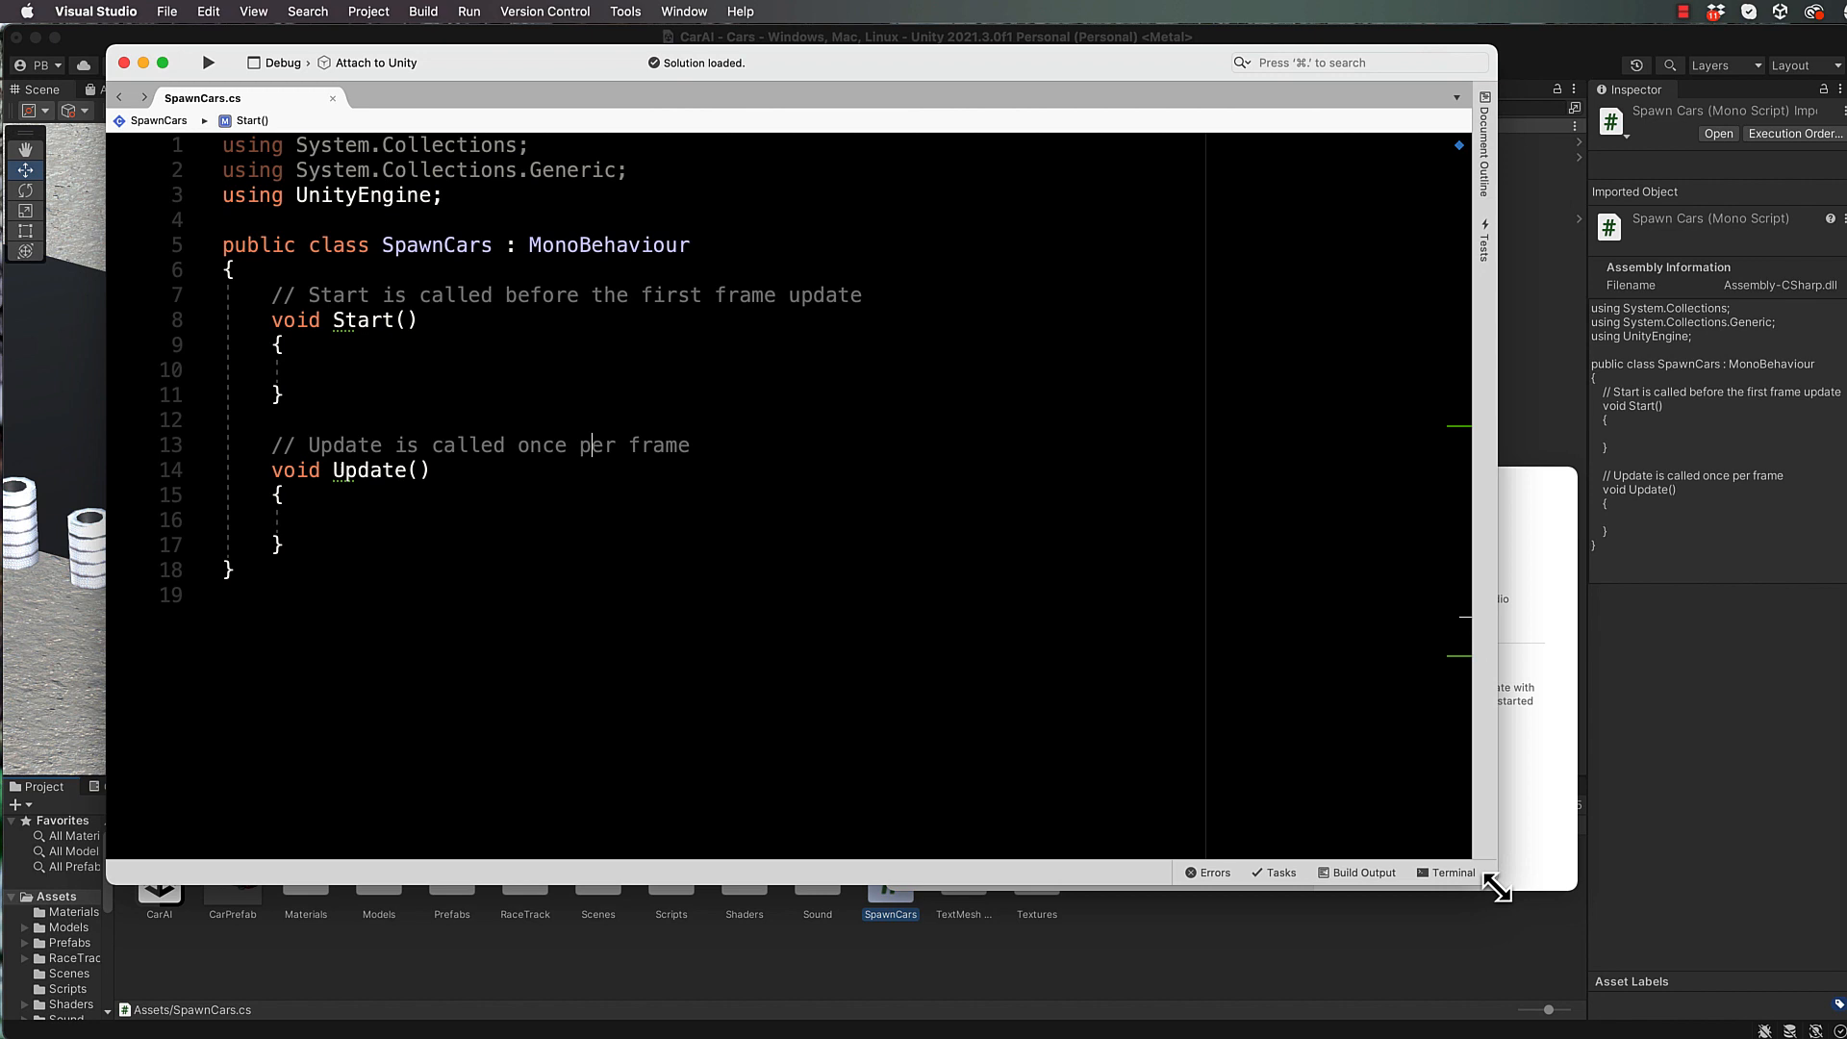
Declare 'public int numCars = 50;' and 'public GameObject carPrefab;' above Start()
text(public int numCars = 50;)
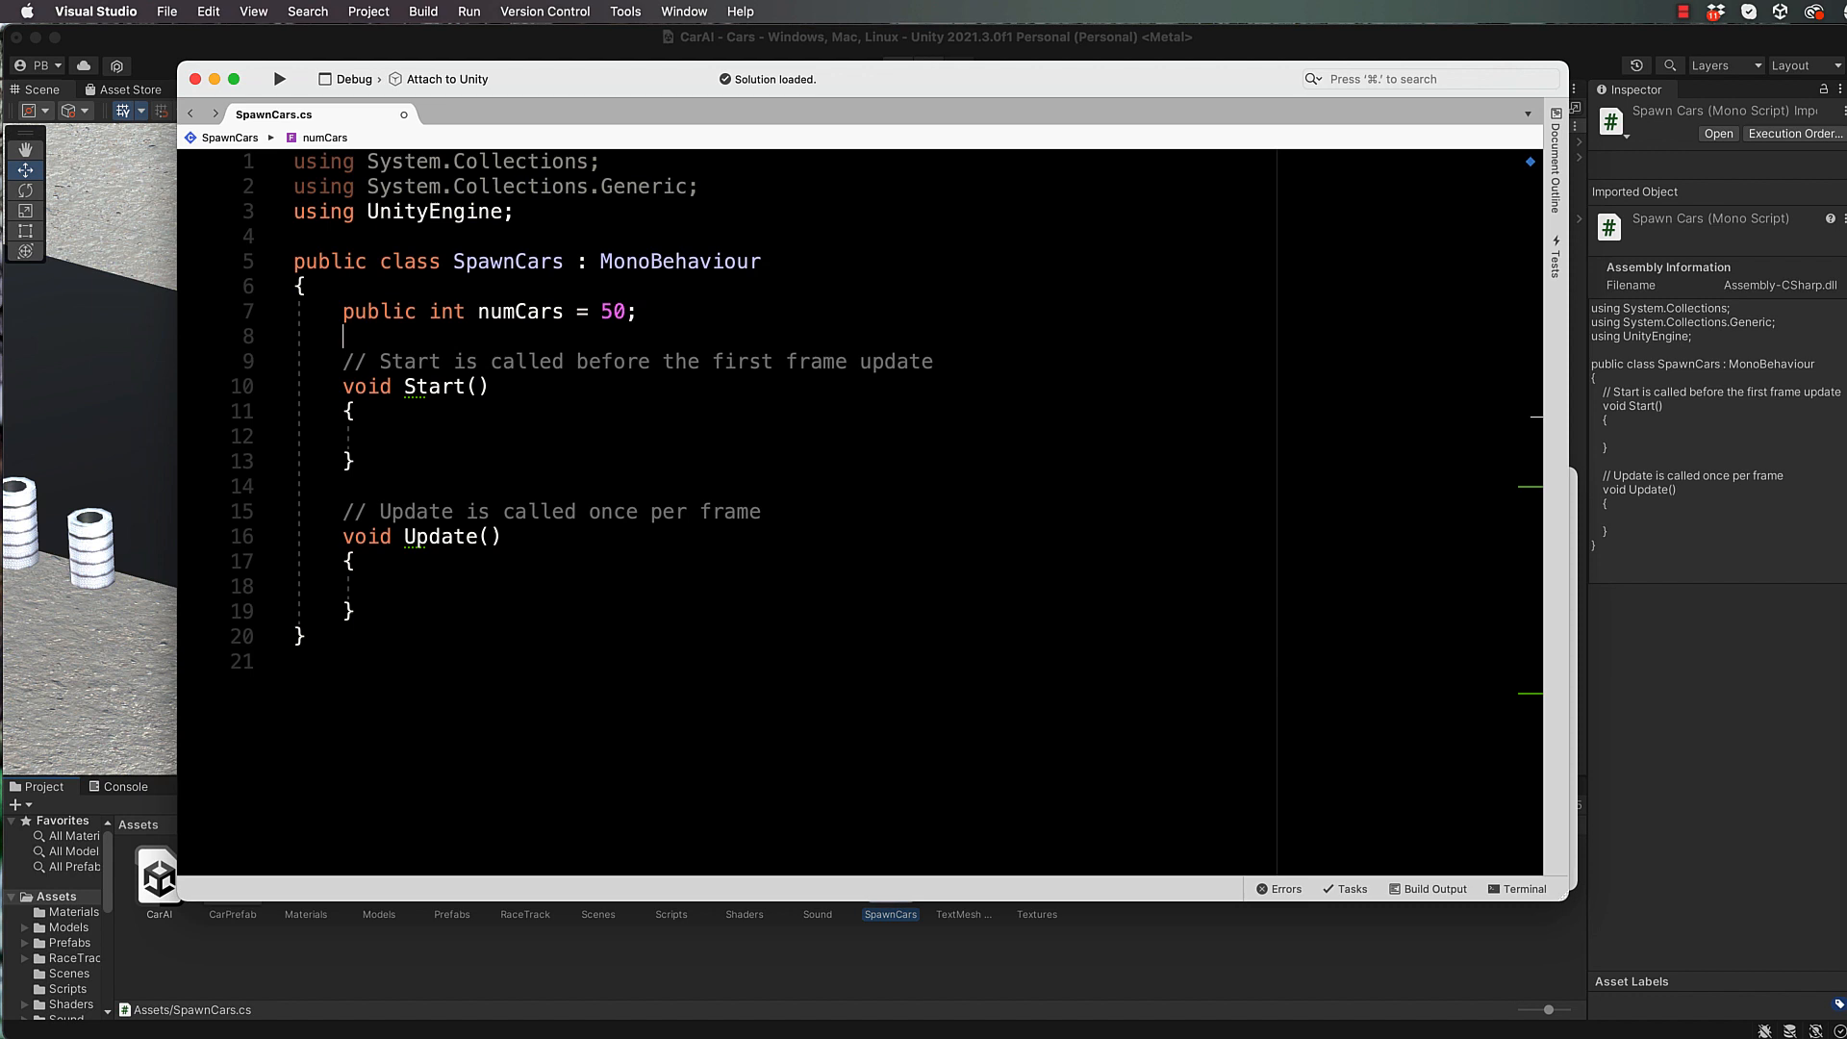
text(public GameObject carPrefab;)
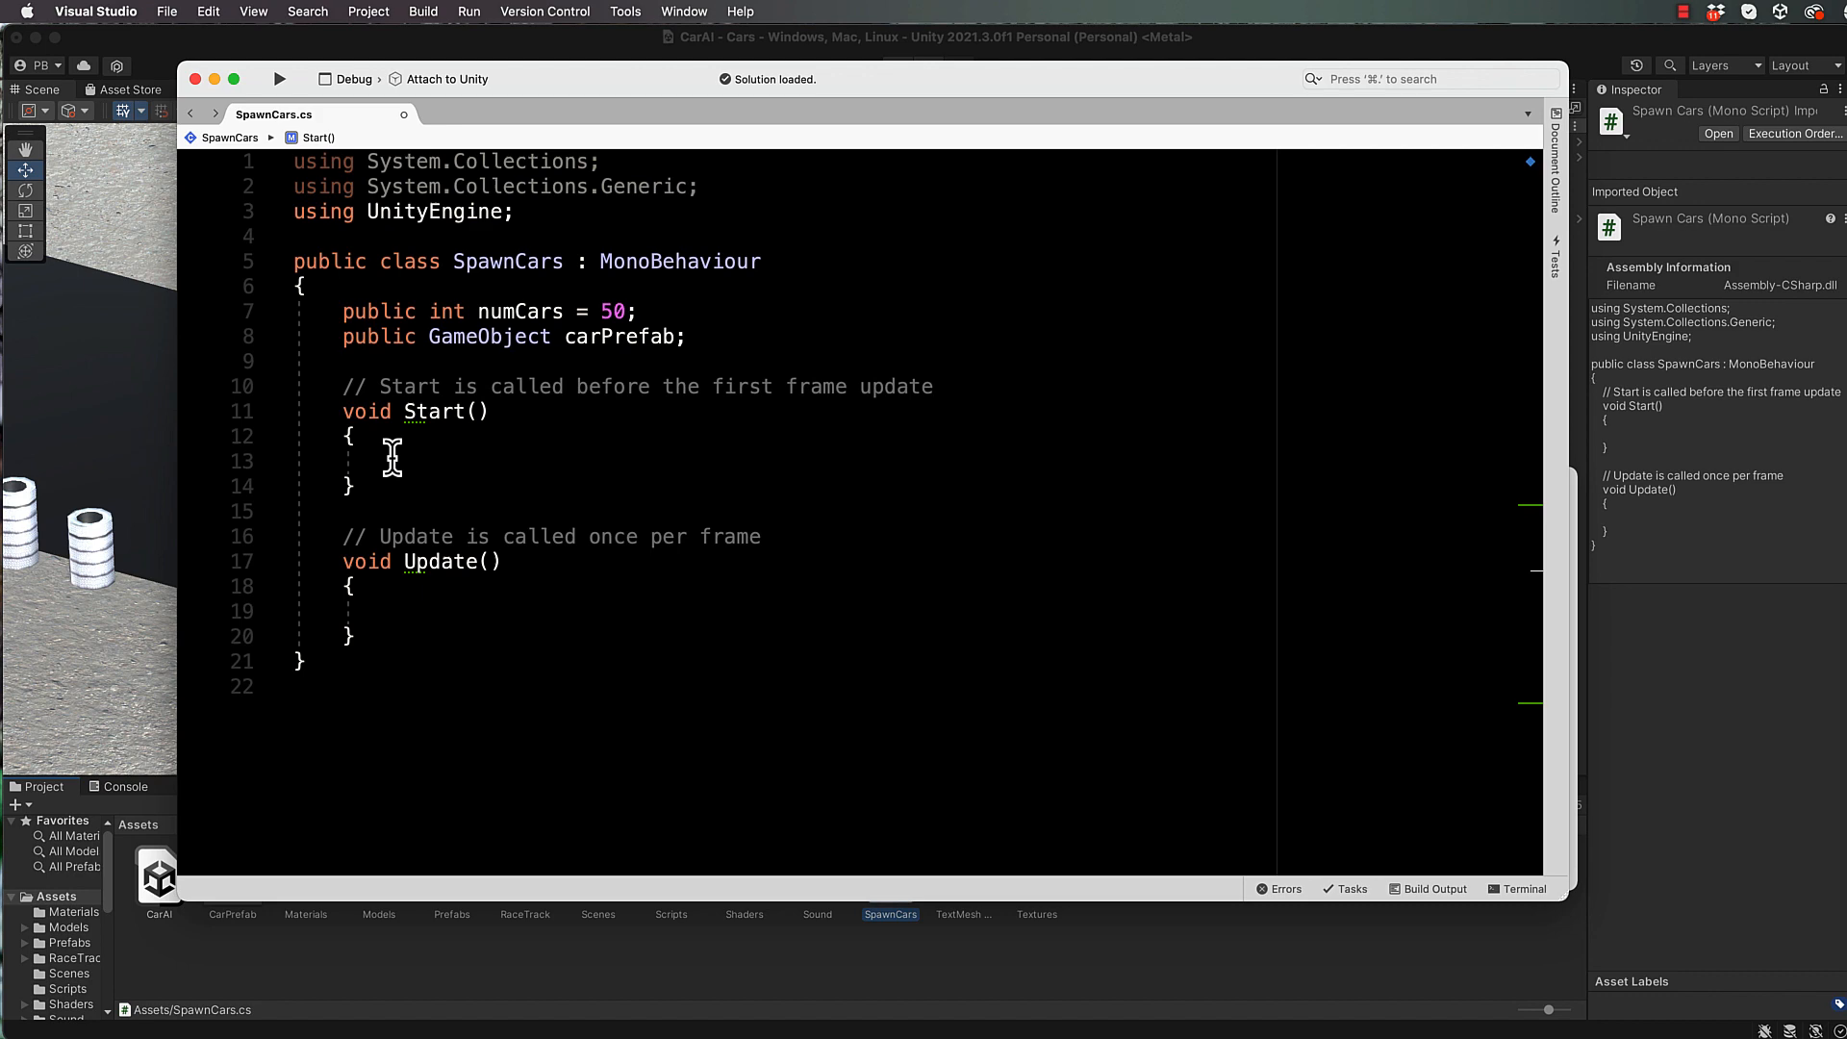
Write a for loop to numCars calling Instantiate(carPrefab, transform.position, transform.rotation)
text(for(int i = 0; i < numCars; i++)
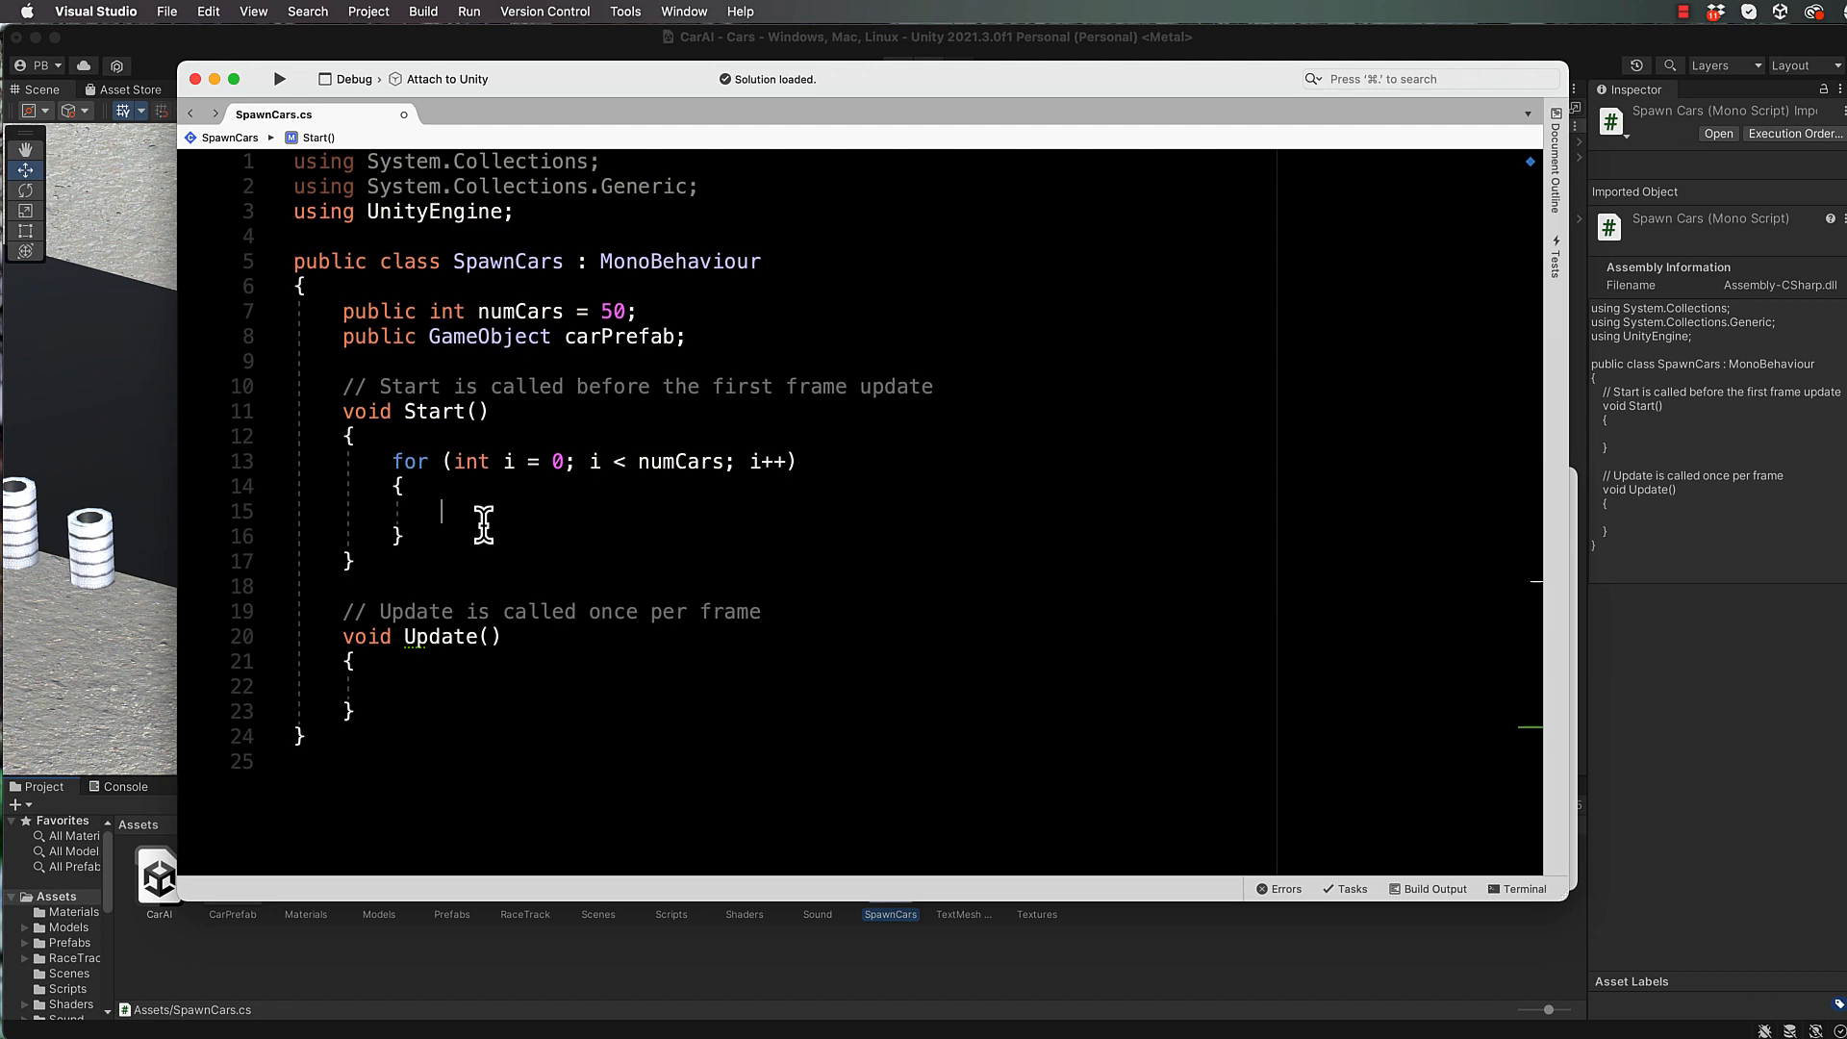
text(Instantiate(carPrefab,)
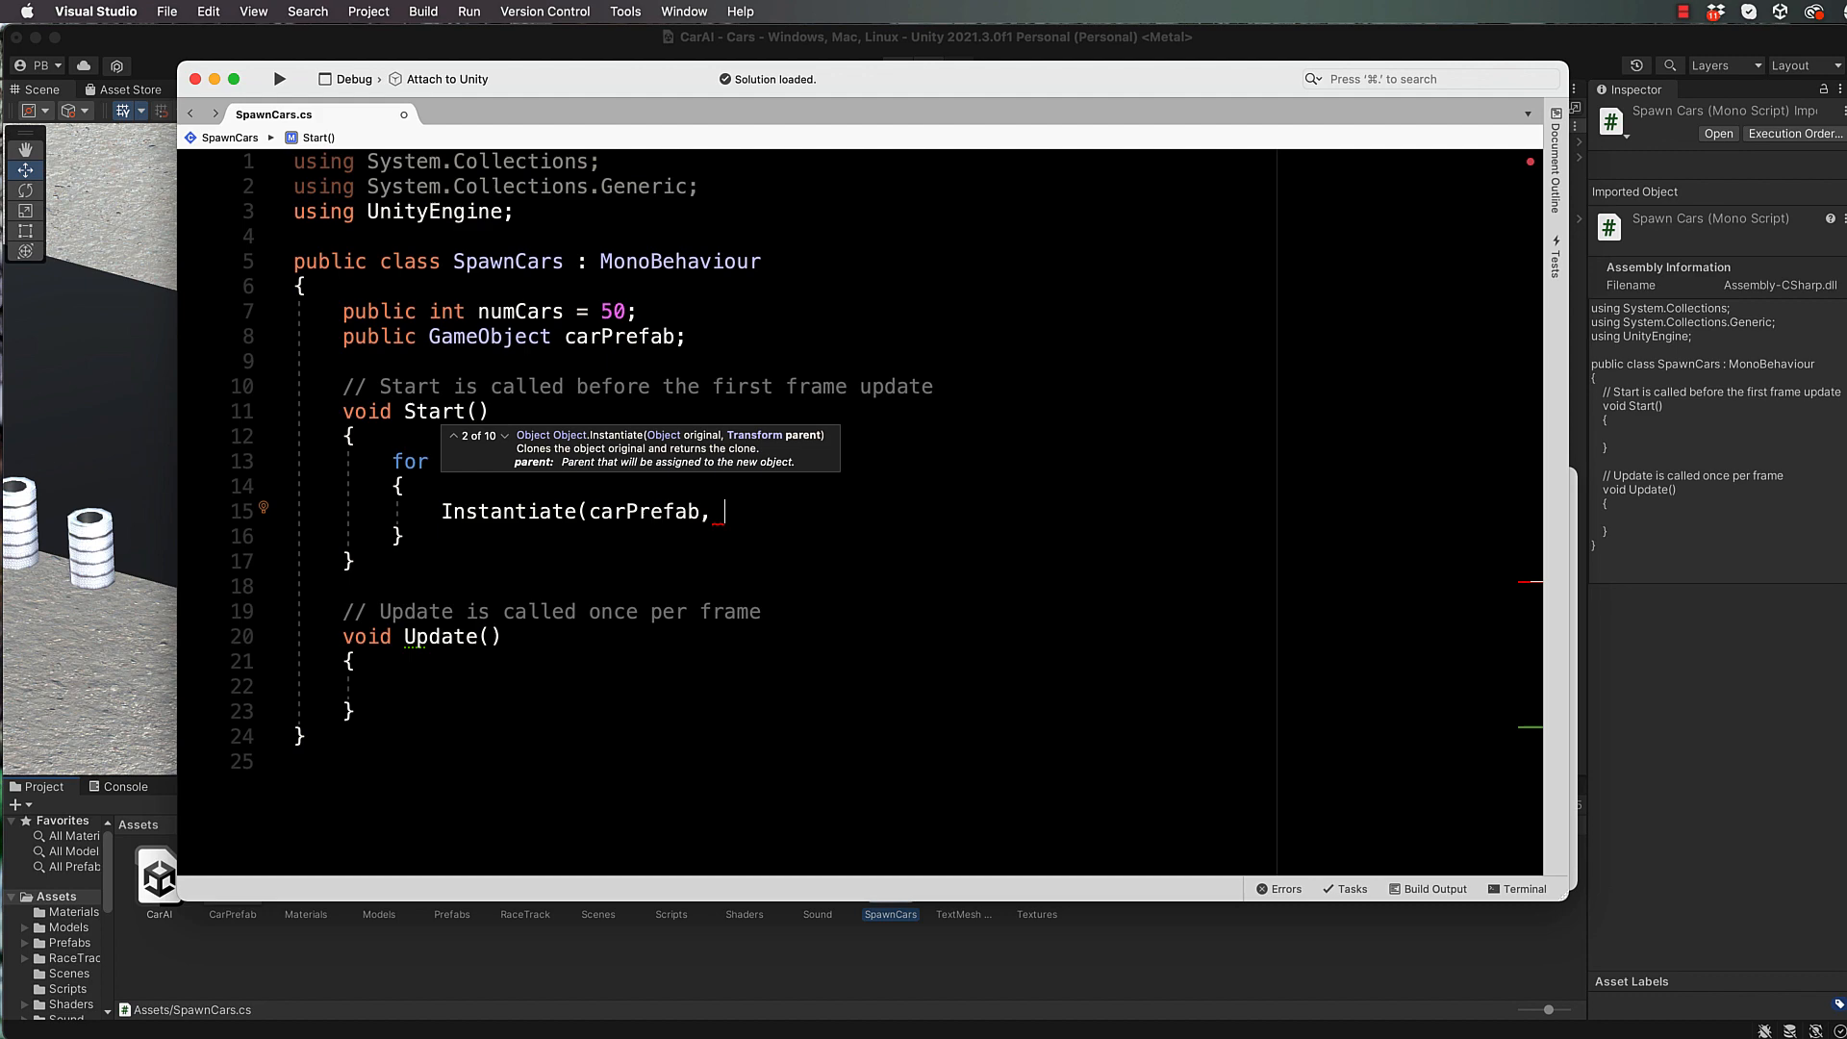
text(transform.position, tran)
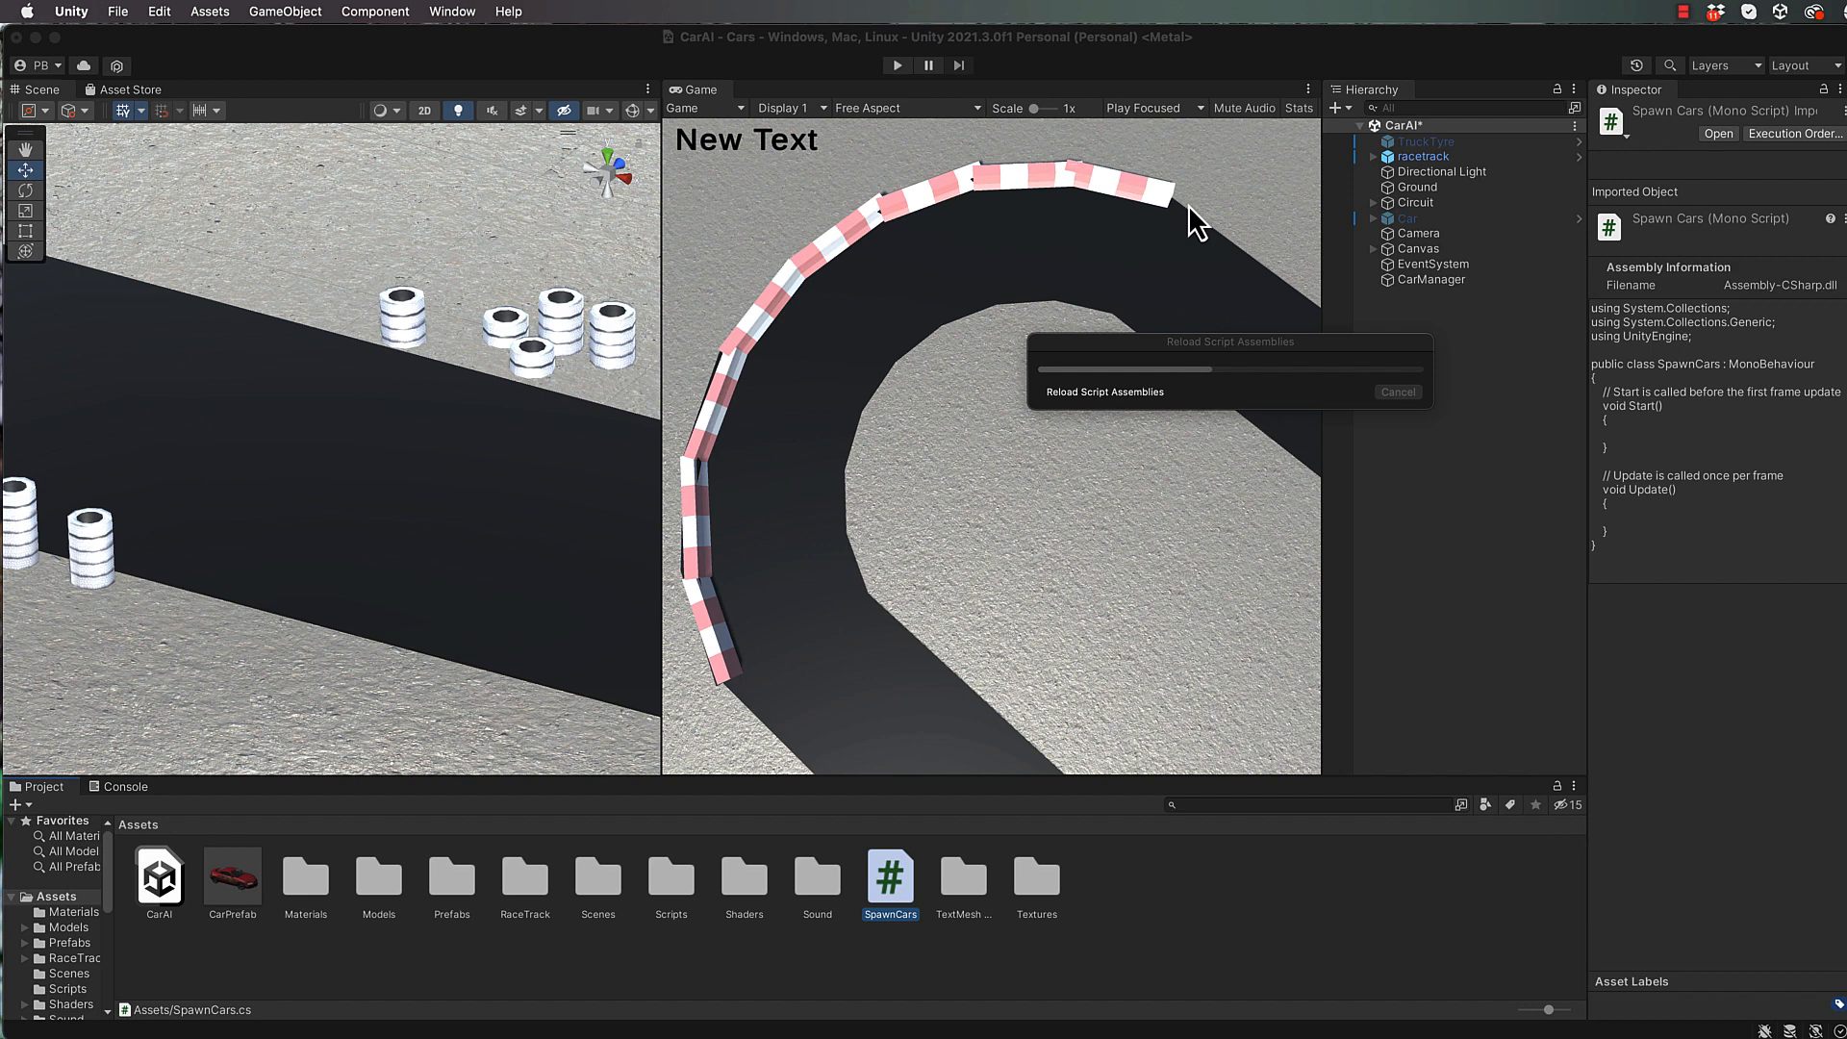
Collapse the Car object's children and select CarManager to see Num Cars 50
click(1406, 219)
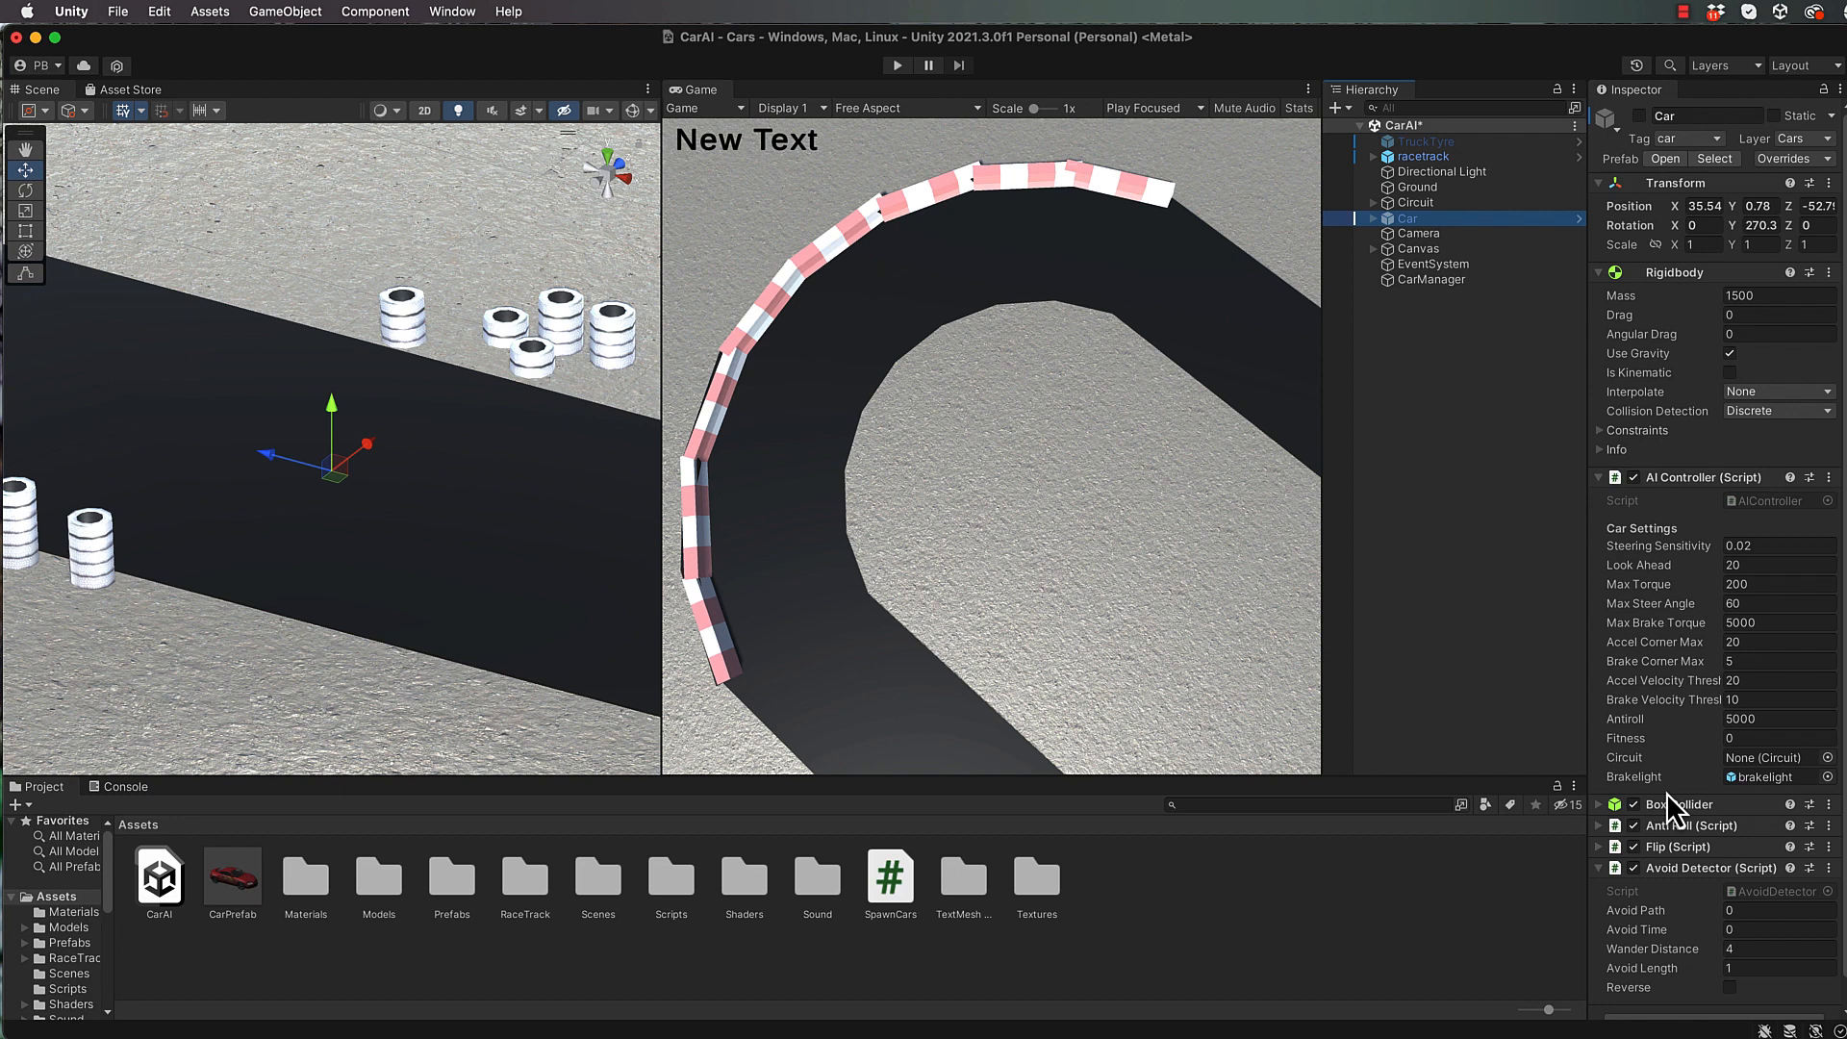
click(1373, 218)
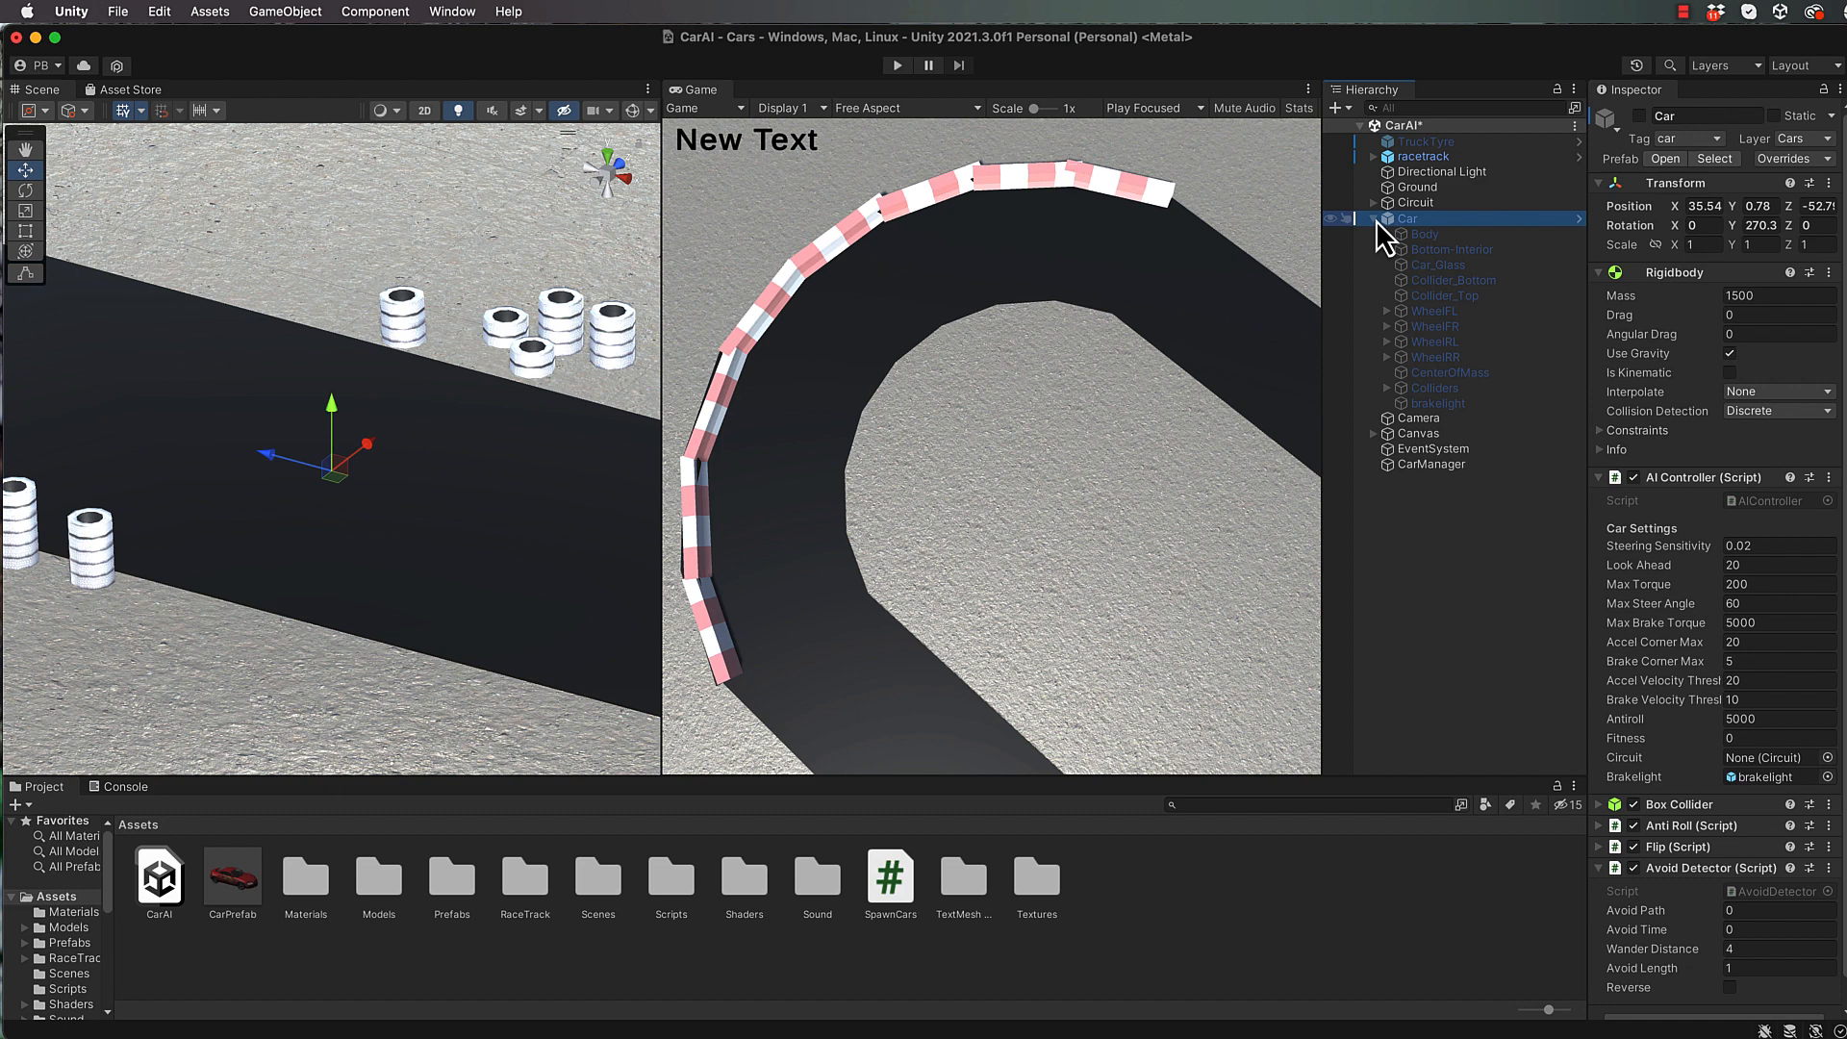
click(1374, 218)
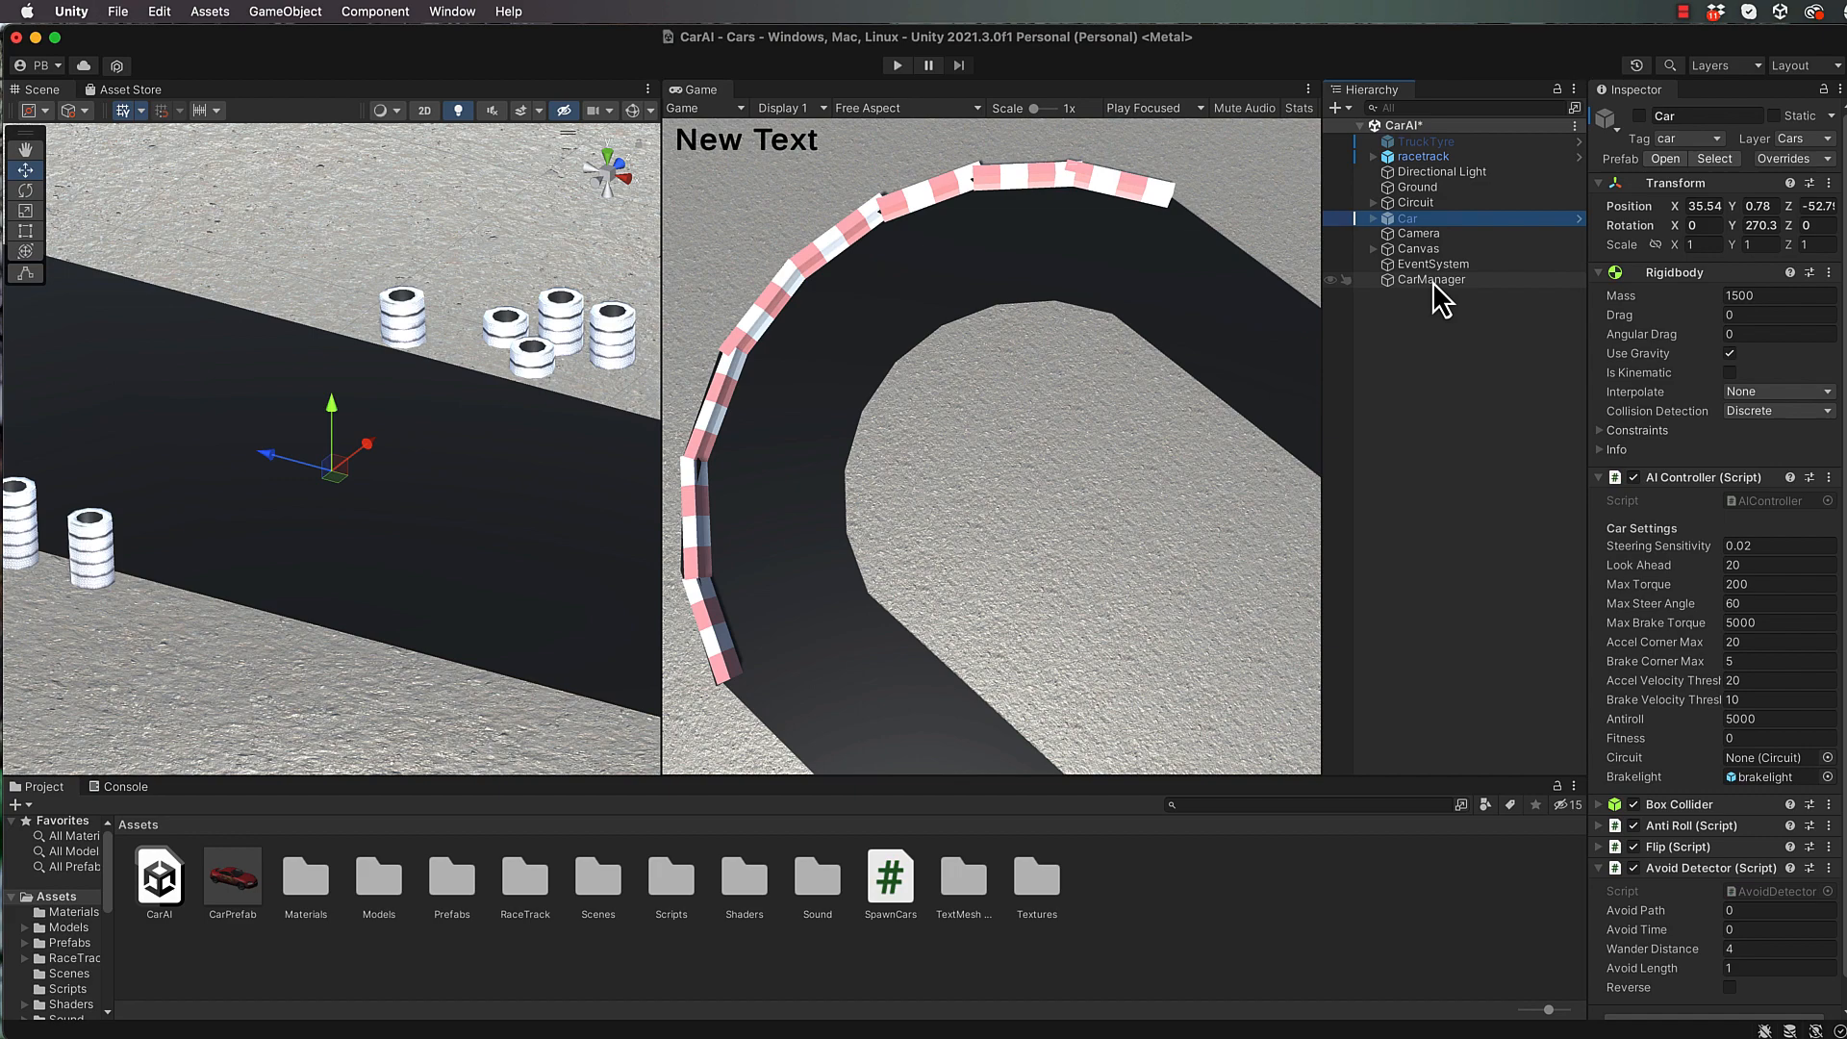
click(1431, 279)
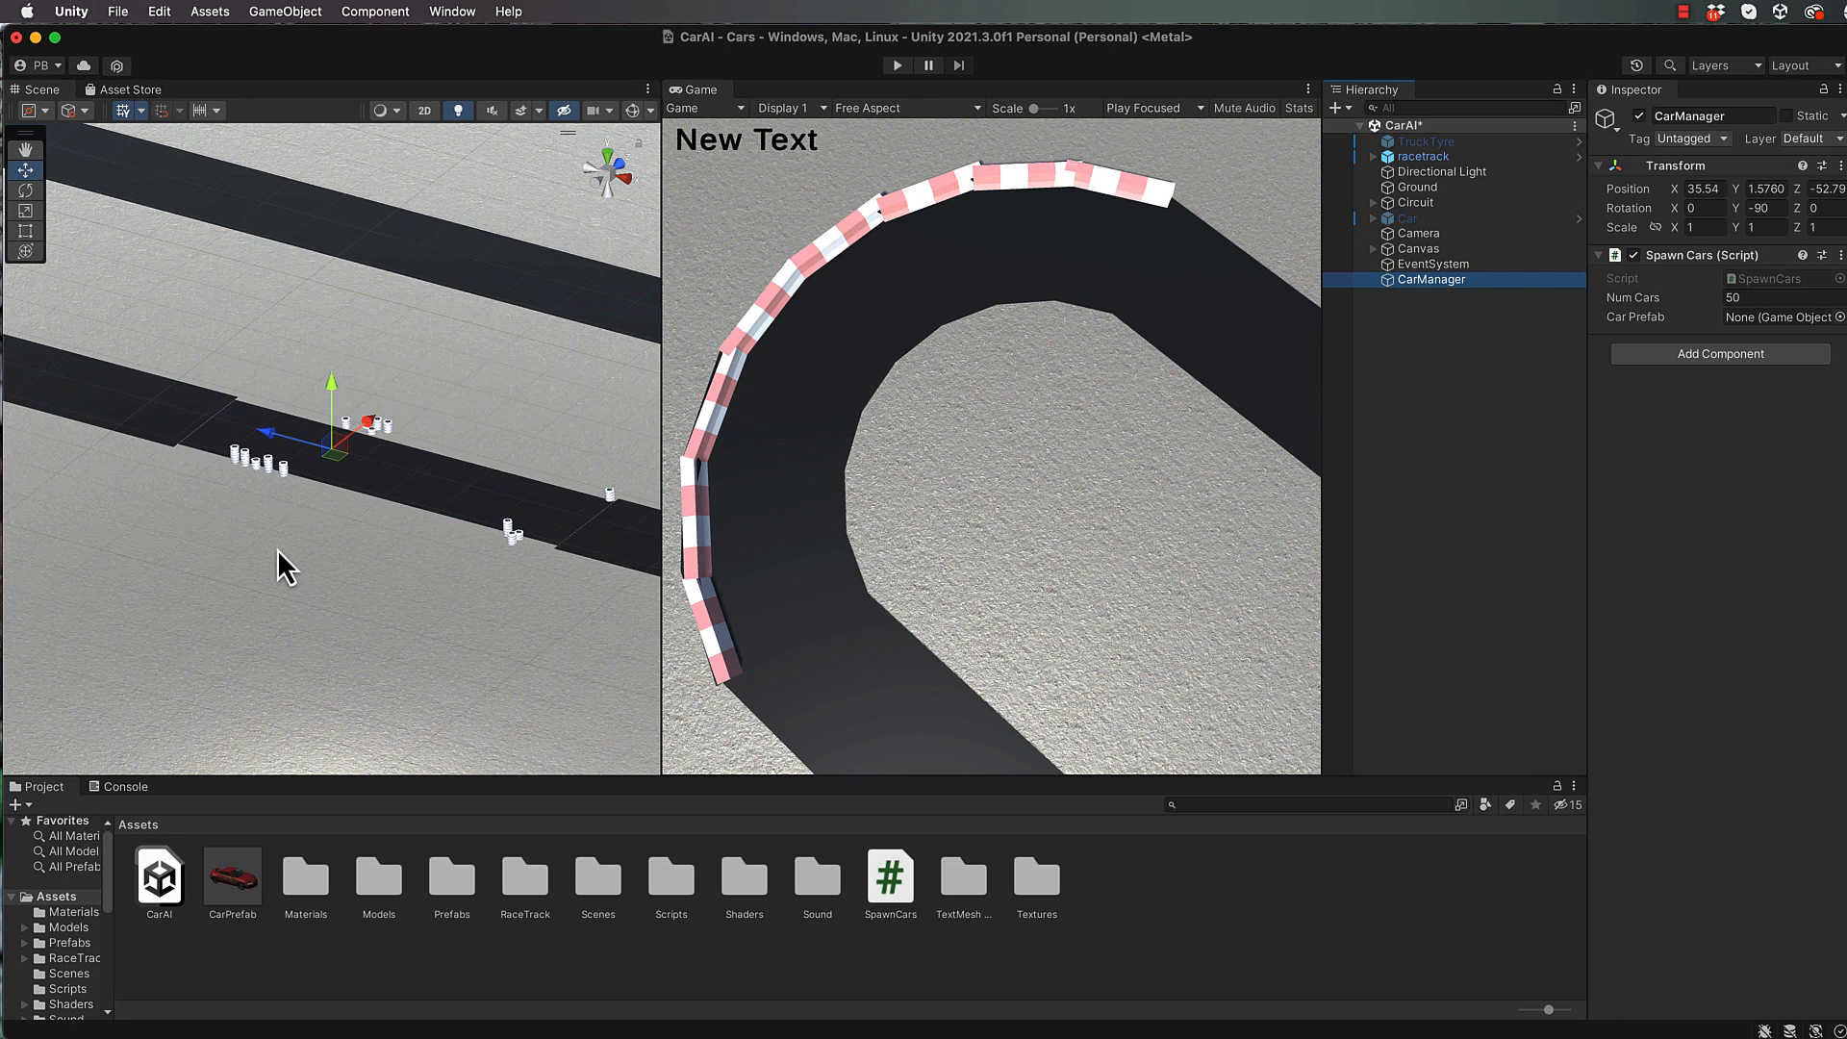
click(1780, 316)
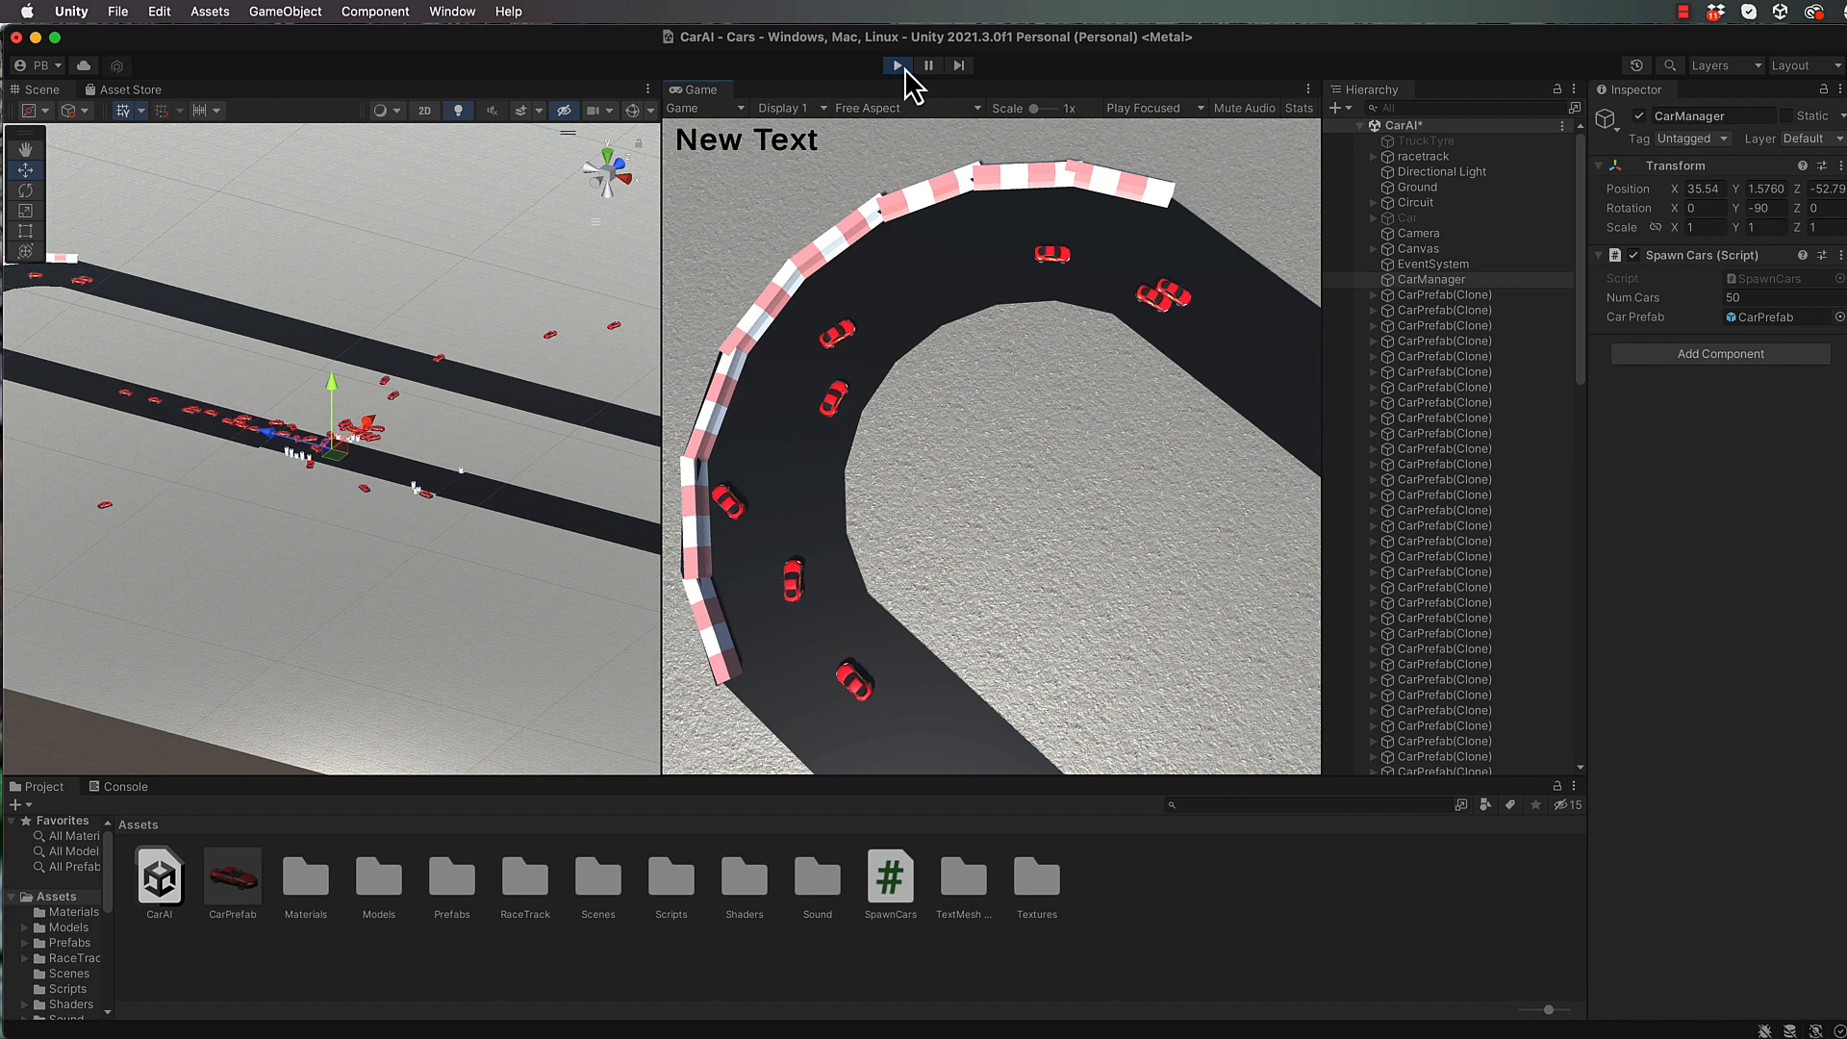
Stop Play mode after watching the 50 car clones drive the track
click(897, 64)
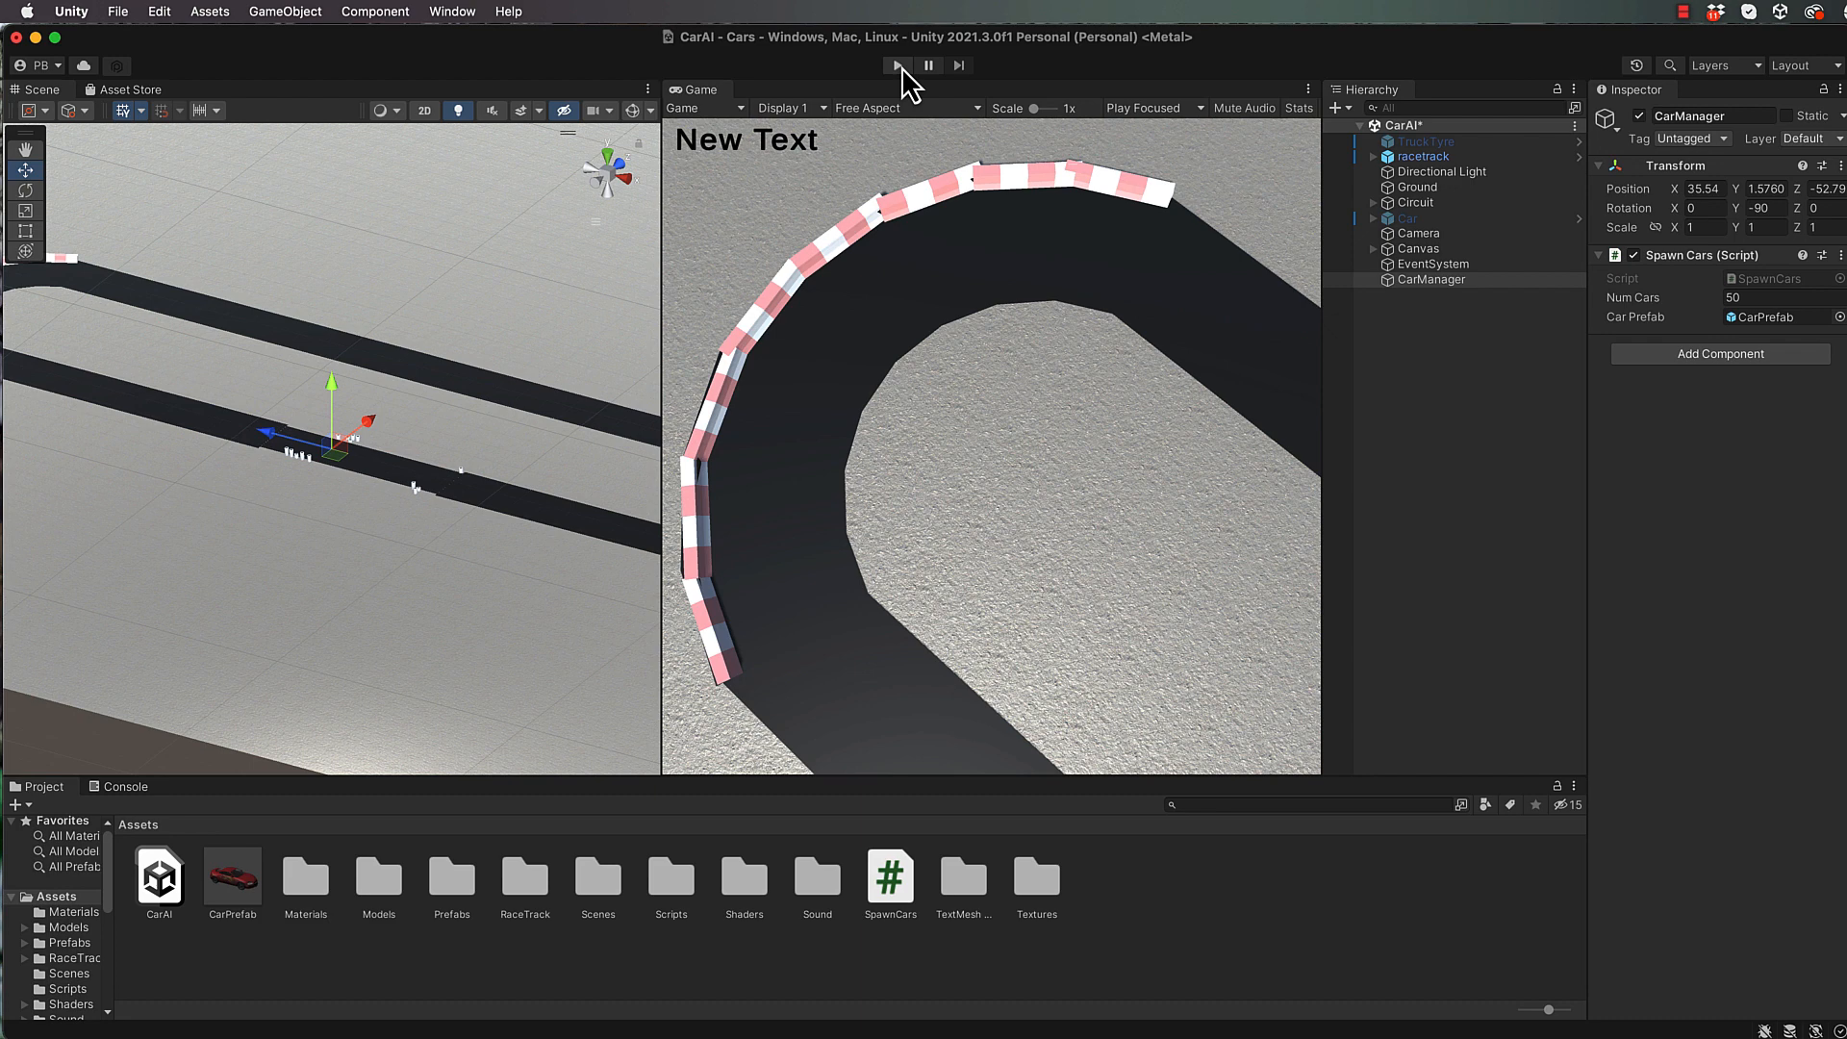